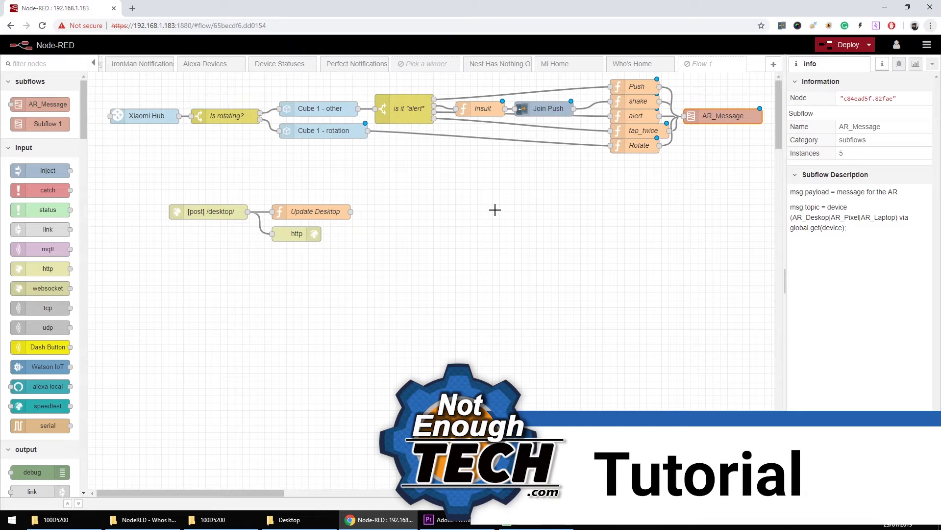
{"action": "mouse_move", "coordinate": [391, 179]}
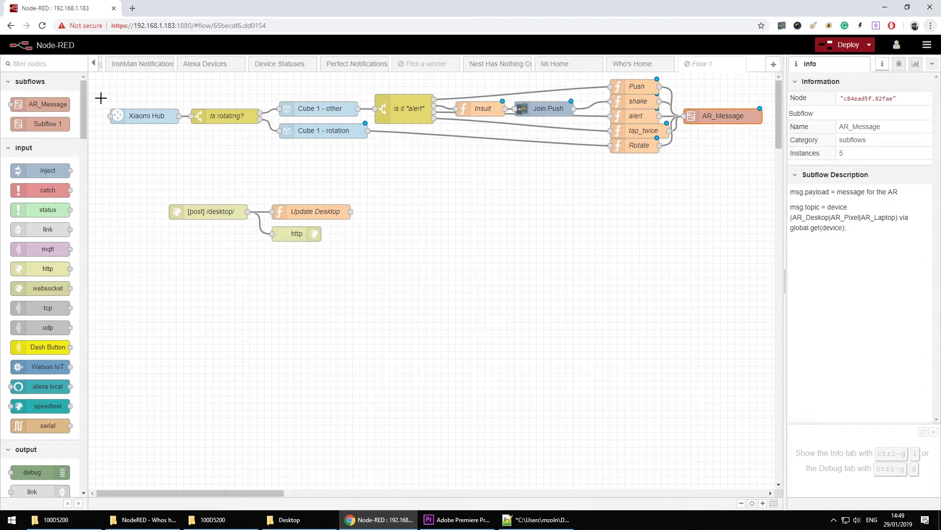
Step: Review the Xiaomi Hub node and the 'is it alert' switch rules, leaving them unchanged
{"action": "left_click", "coordinate": [145, 115]}
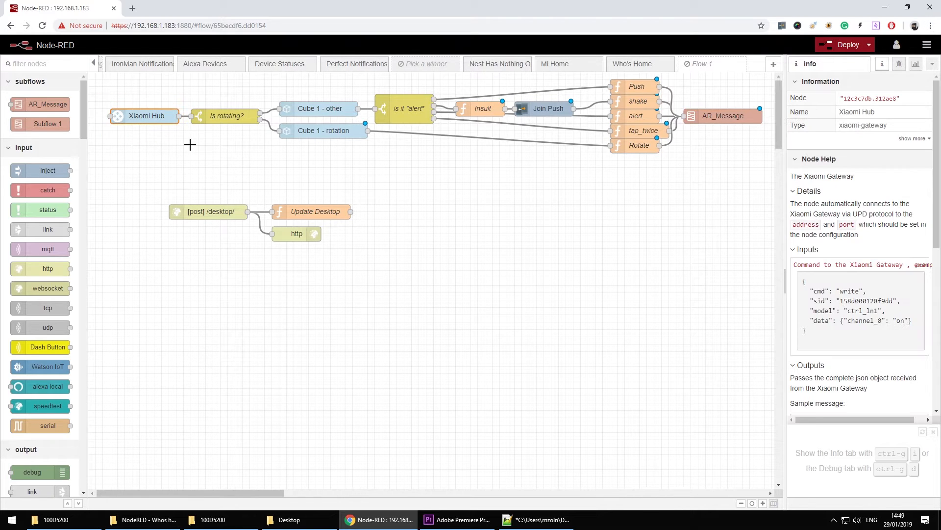
{"action": "mouse_move", "coordinate": [274, 93]}
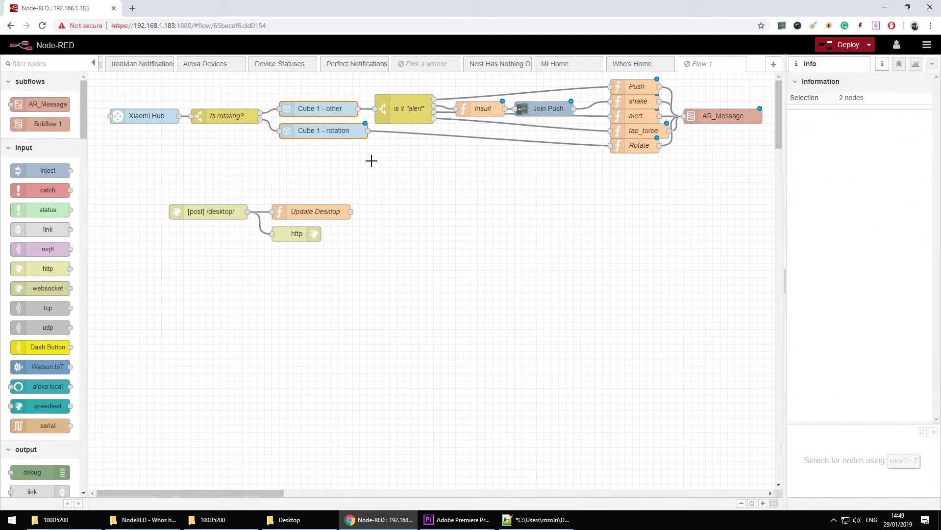
{"action": "mouse_move", "coordinate": [365, 194]}
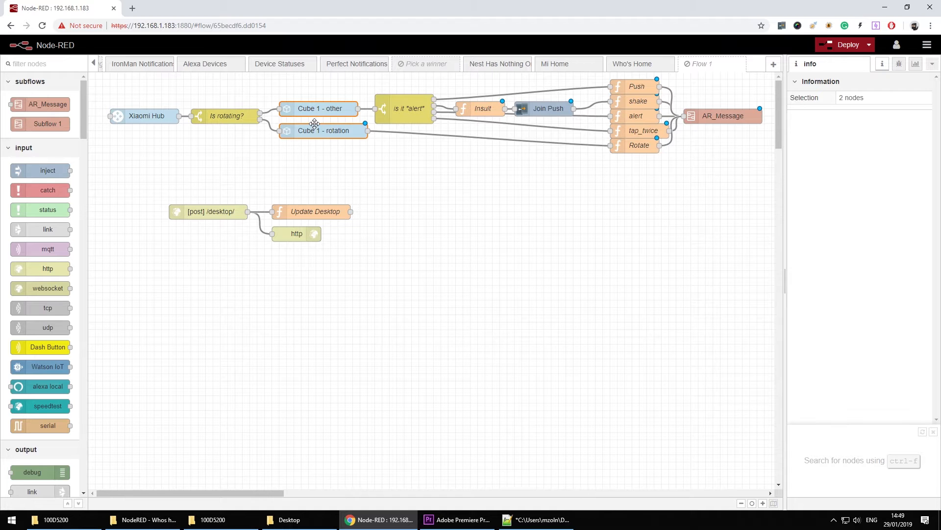
{"action": "left_click", "coordinate": [408, 108]}
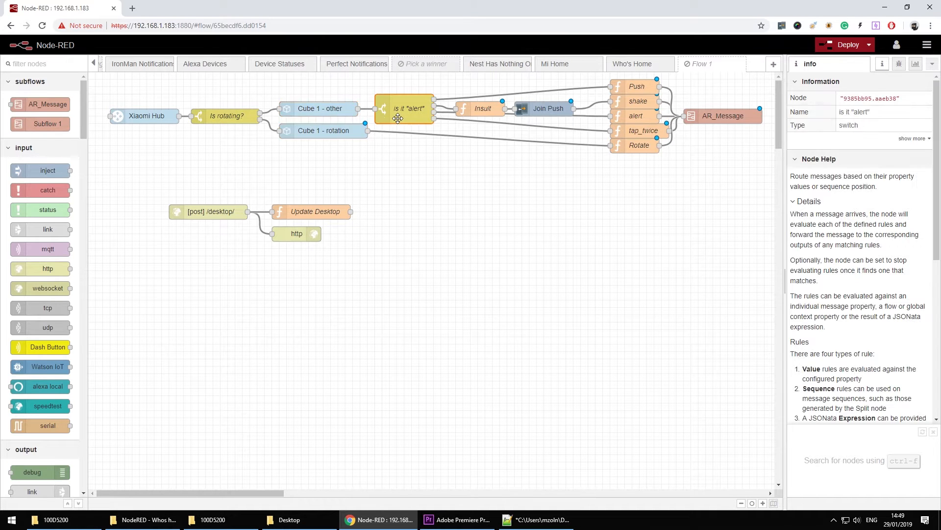
{"action": "double_click", "coordinate": [406, 109]}
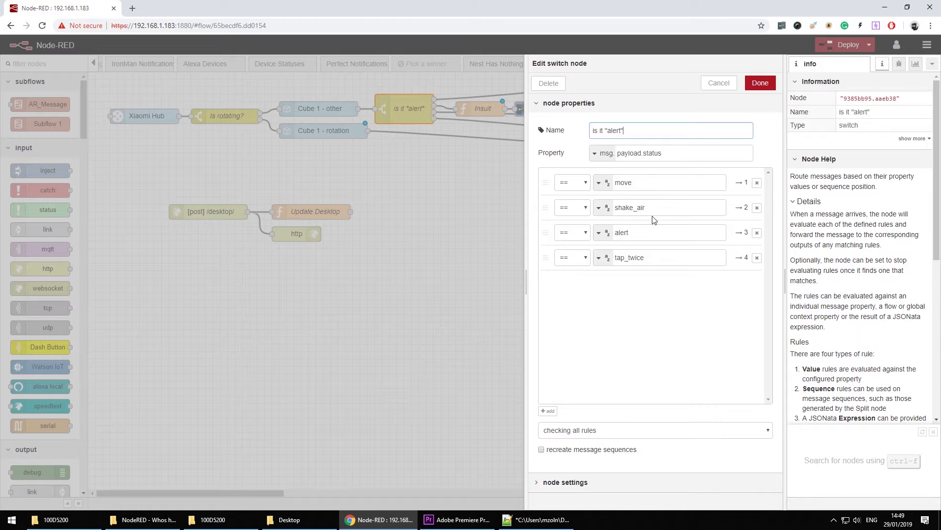
{"action": "mouse_move", "coordinate": [760, 82]}
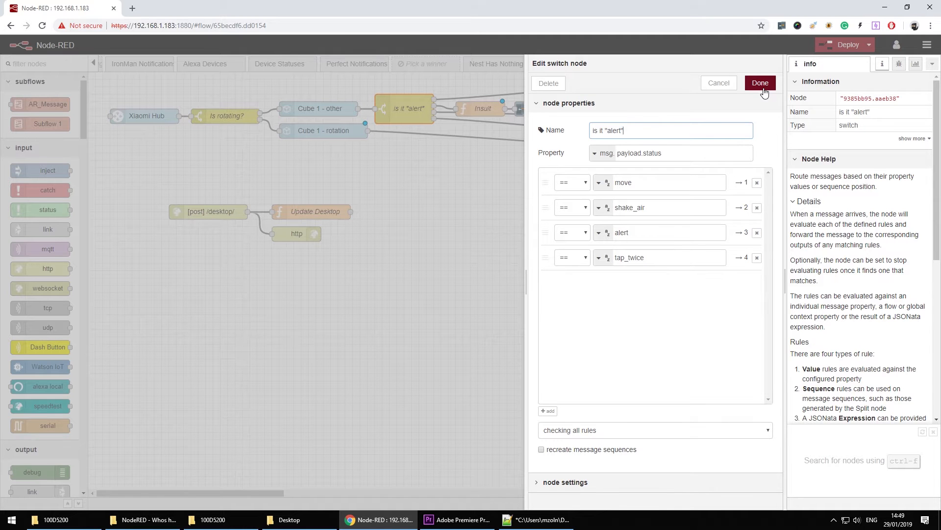
{"action": "left_click", "coordinate": [759, 82]}
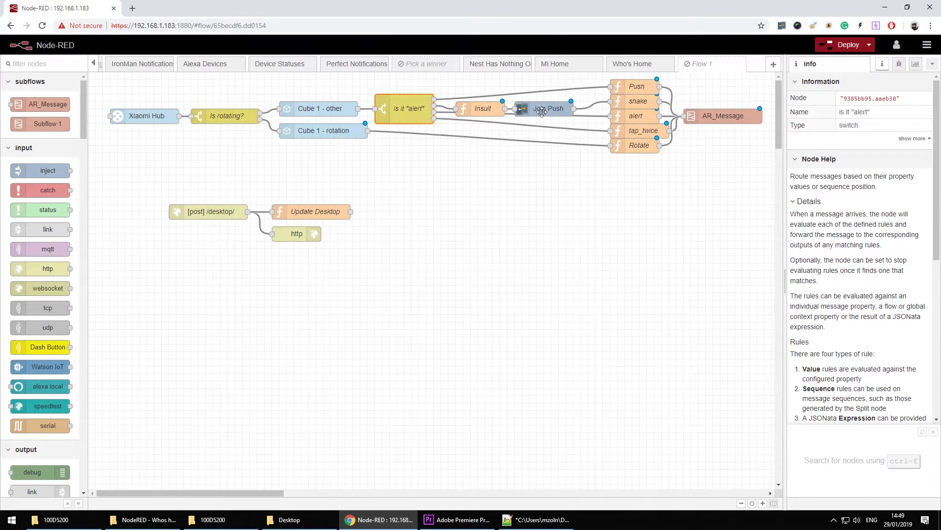
Step: Move the Join Push and AR_Message nodes down below the gesture function nodes
{"action": "left_click_drag", "start_coordinate": [545, 108], "coordinate": [550, 198]}
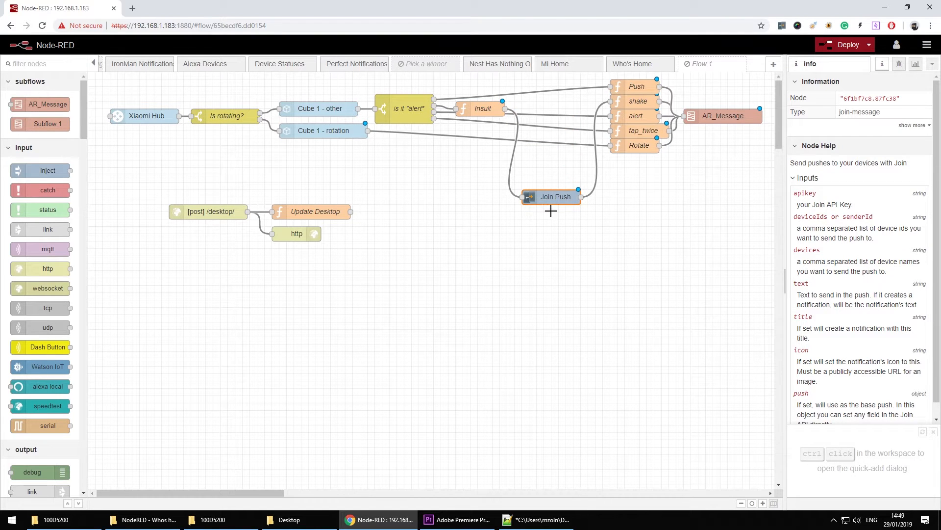
{"action": "left_click", "coordinate": [723, 152]}
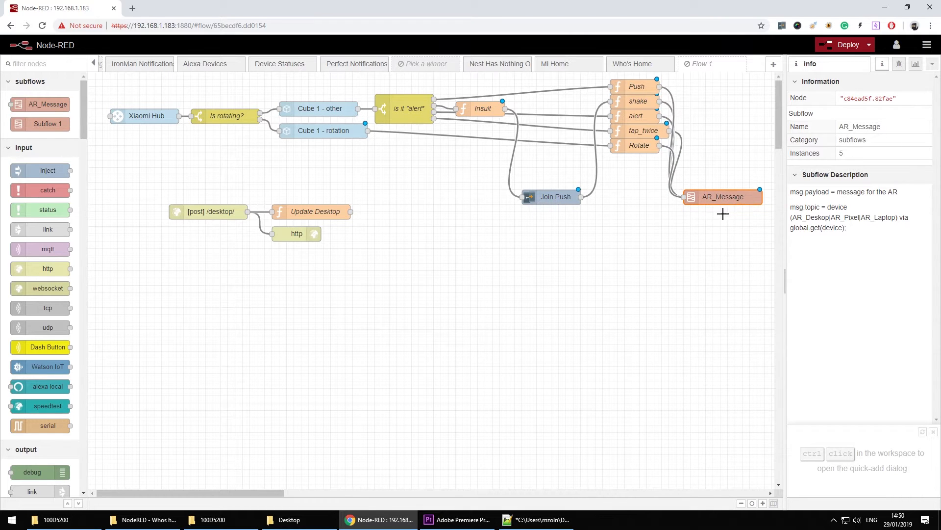
{"action": "mouse_move", "coordinate": [524, 194]}
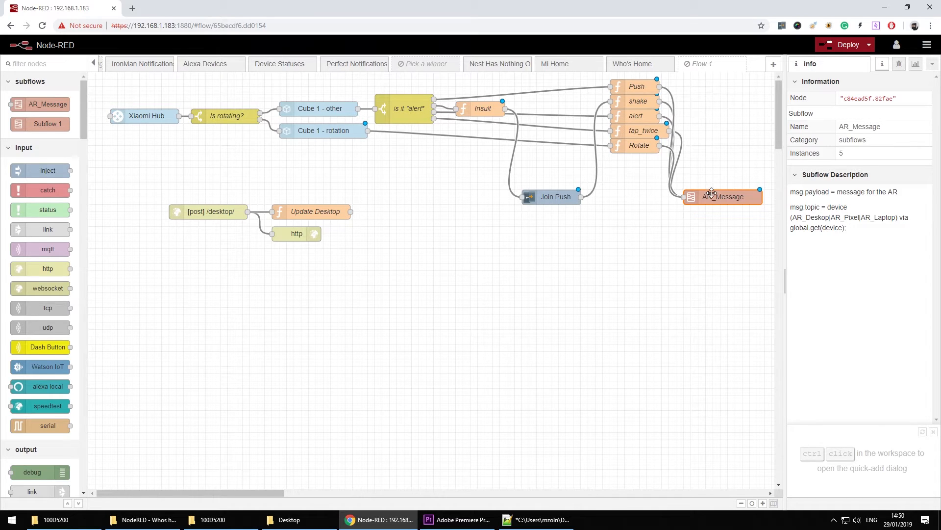
{"action": "mouse_move", "coordinate": [711, 191]}
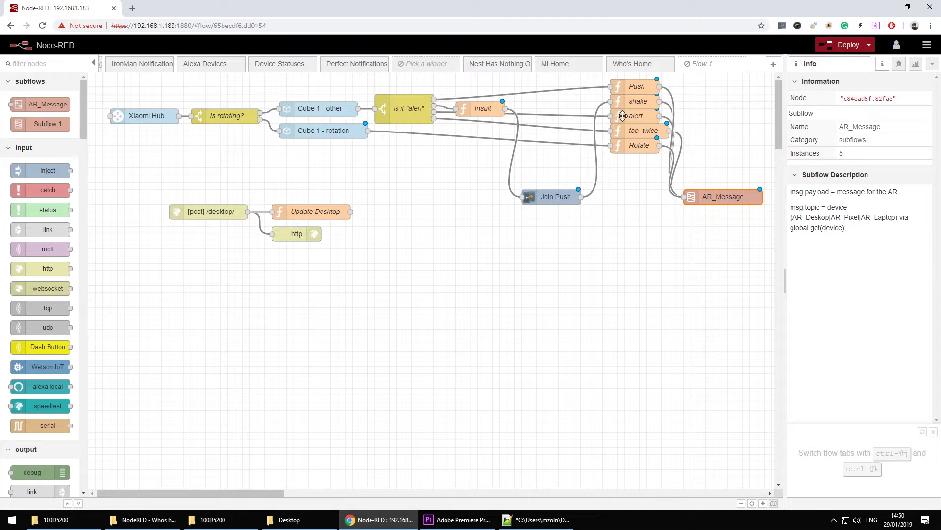
Step: Inspect the switch node's routing rules and its alert rule value without changing them
{"action": "left_click", "coordinate": [408, 109]}
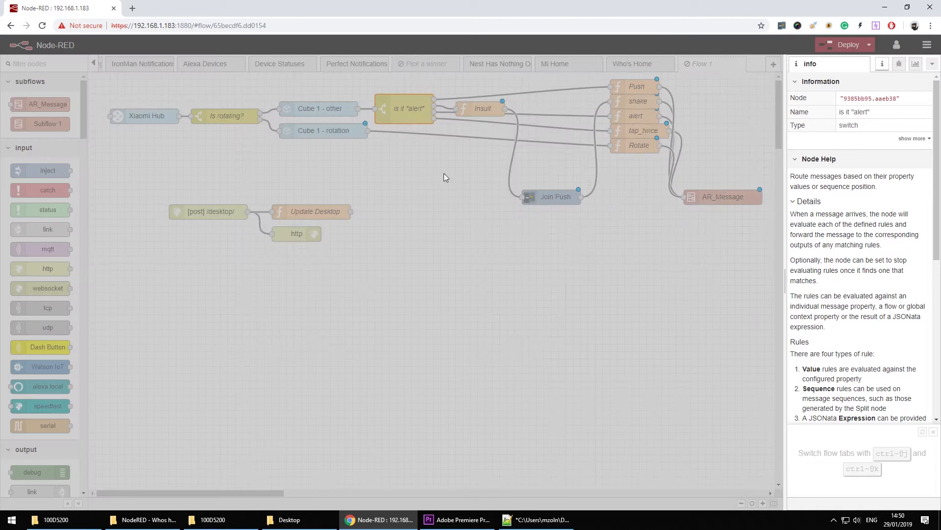
{"action": "double_click", "coordinate": [404, 108]}
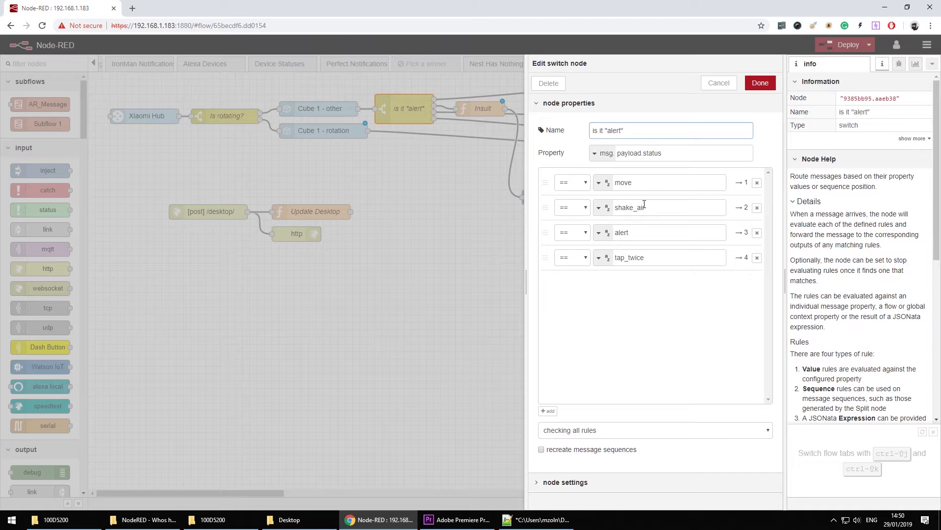
{"action": "double_click", "coordinate": [622, 232]}
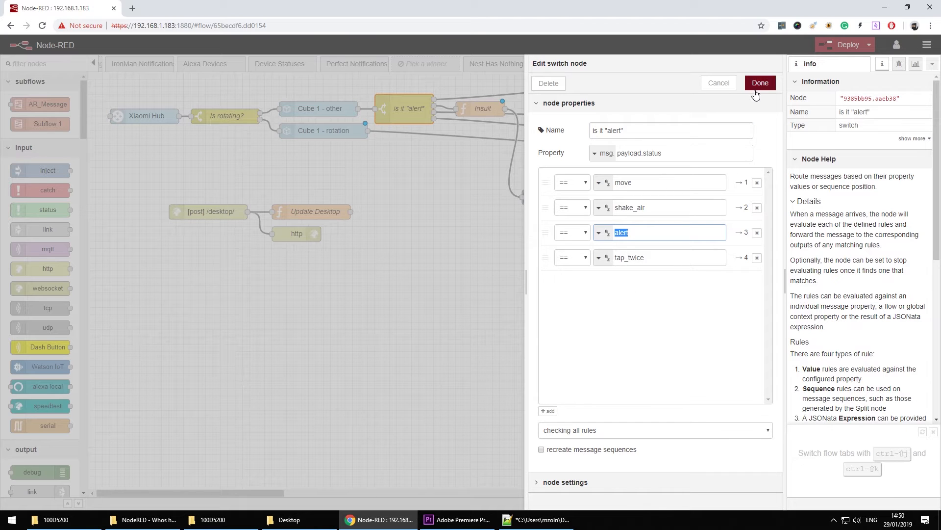
{"action": "left_click", "coordinate": [760, 82]}
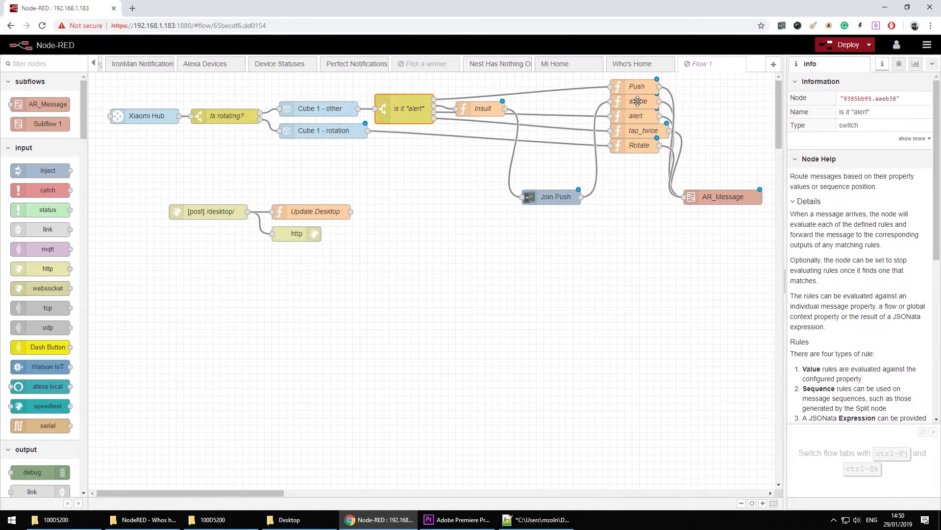
Step: Inspect the alert function's code and its alert payload string, leaving it unchanged
{"action": "left_click", "coordinate": [637, 116]}
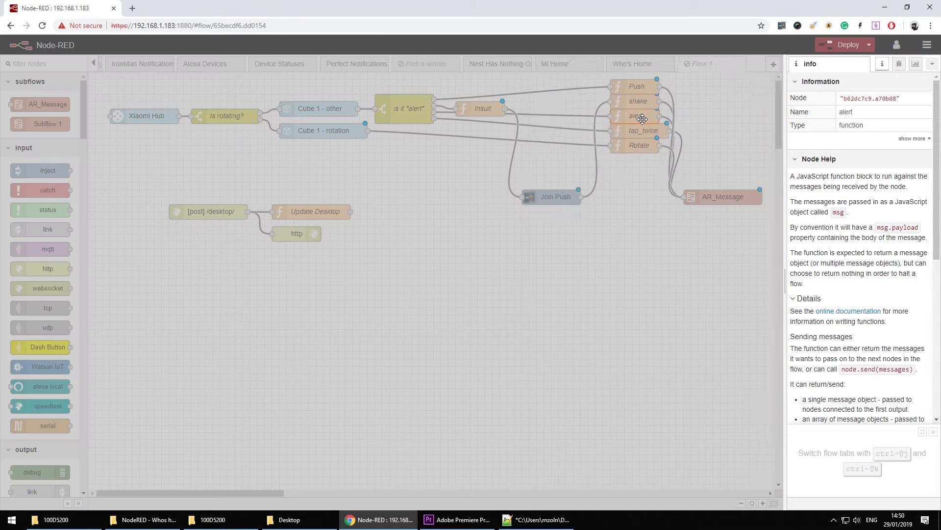
{"action": "double_click", "coordinate": [639, 115]}
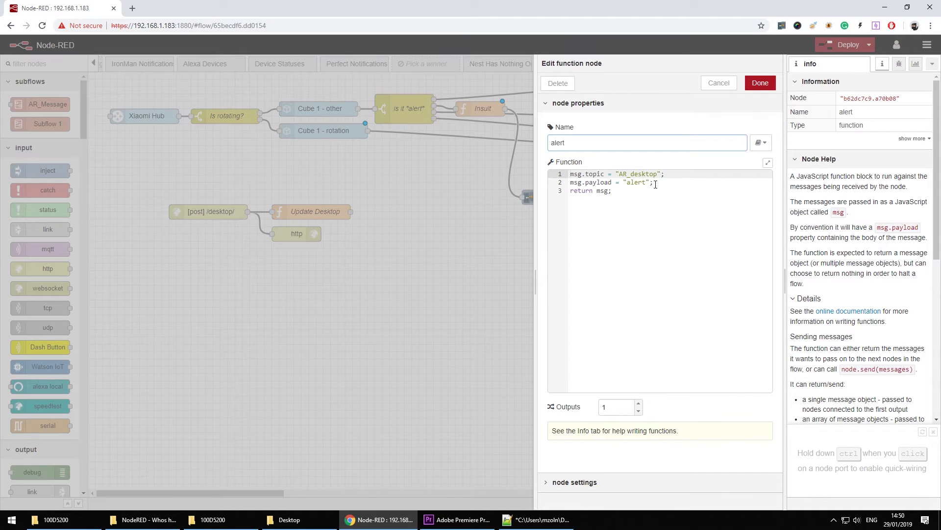
{"action": "double_click", "coordinate": [641, 174]}
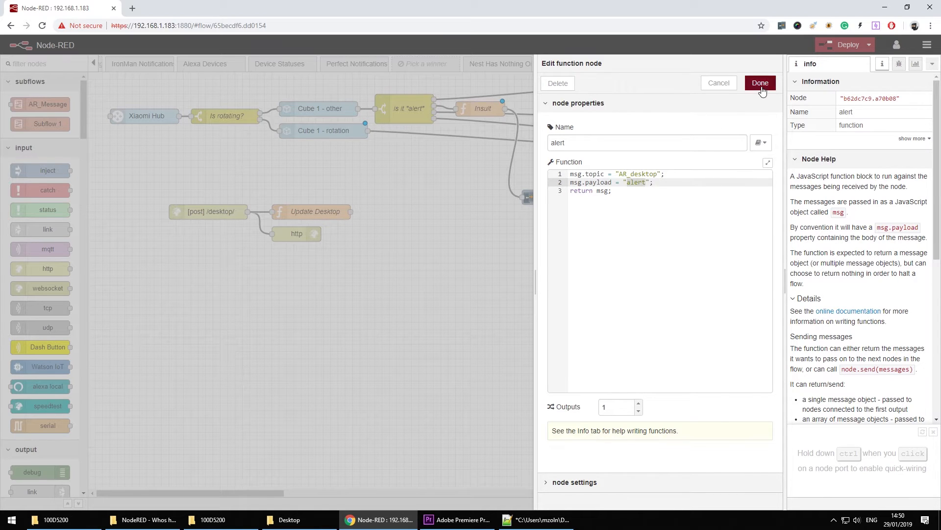
{"action": "left_click", "coordinate": [760, 82]}
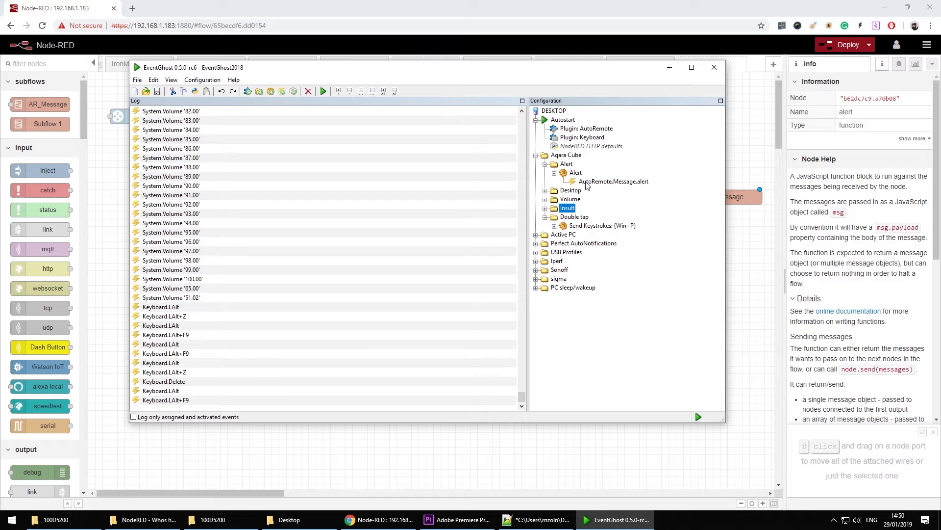
Step: Single out the AutoRemote.Message.alert trigger event under EventGhost's Aqara Cube Alert macro
{"action": "left_click", "coordinate": [613, 181]}
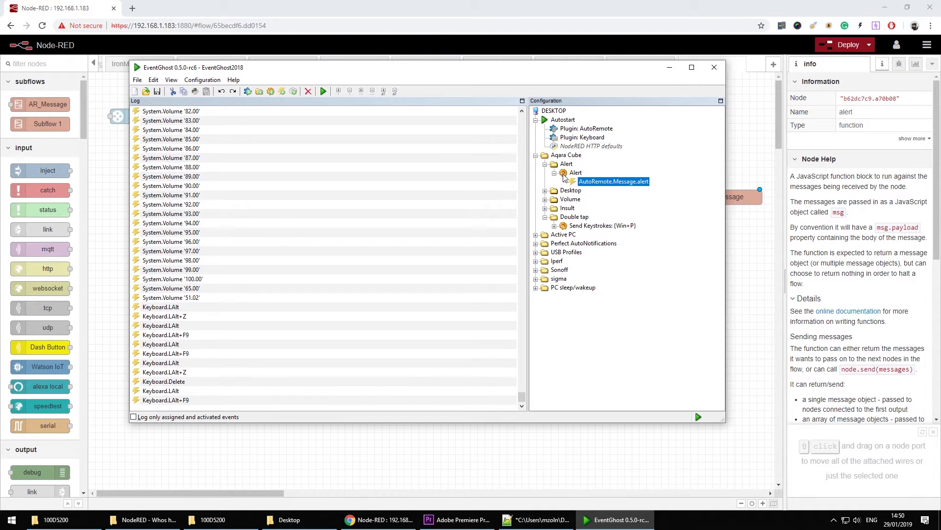
{"action": "mouse_move", "coordinate": [611, 216]}
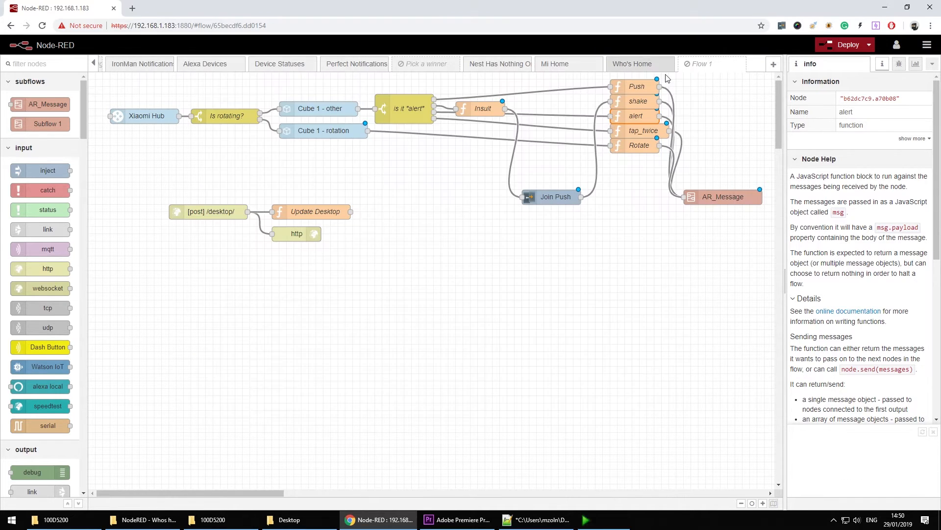
Step: View the Push function's code reading the DesktopActive flow value for its payload
{"action": "double_click", "coordinate": [409, 107]}
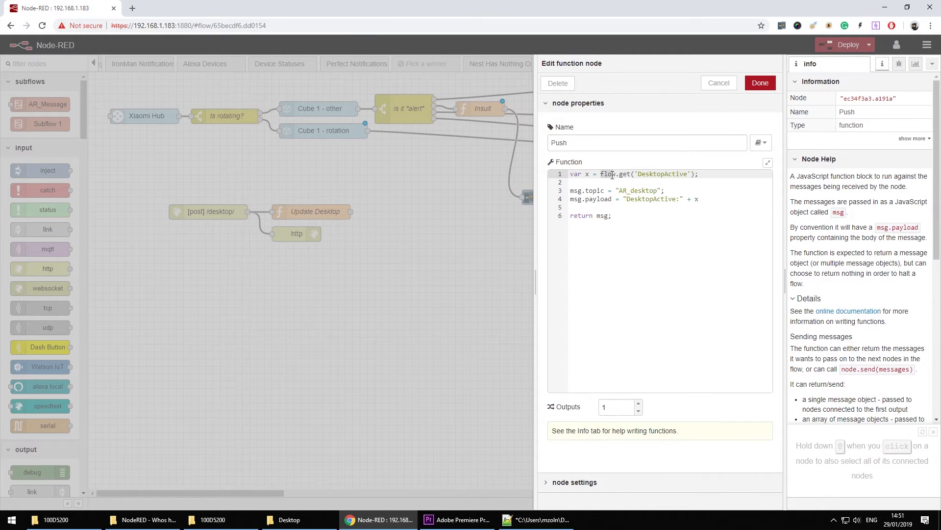
{"action": "left_click", "coordinate": [718, 82]}
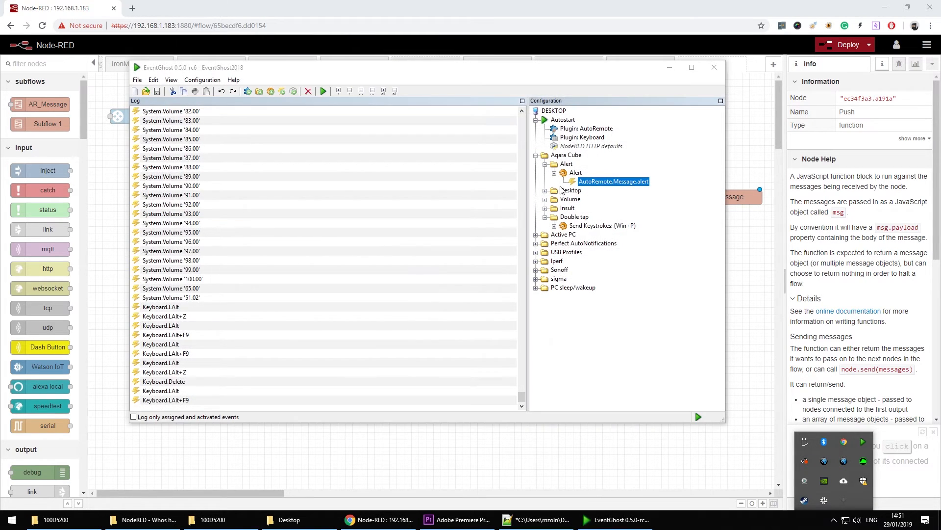
Step: Review the Desktop L Python script's code and its L data value in EventGhost, keeping it as is
{"action": "left_click", "coordinate": [545, 190]}
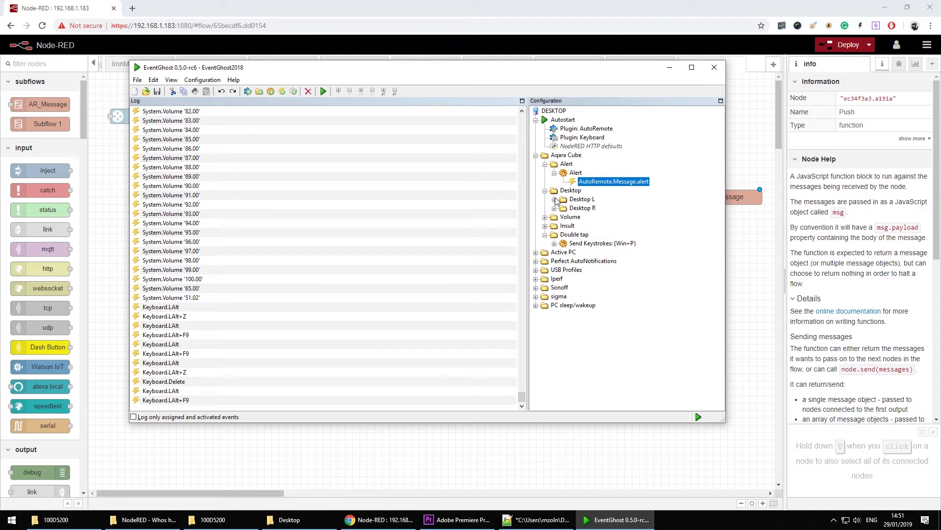
{"action": "left_click", "coordinate": [554, 199]}
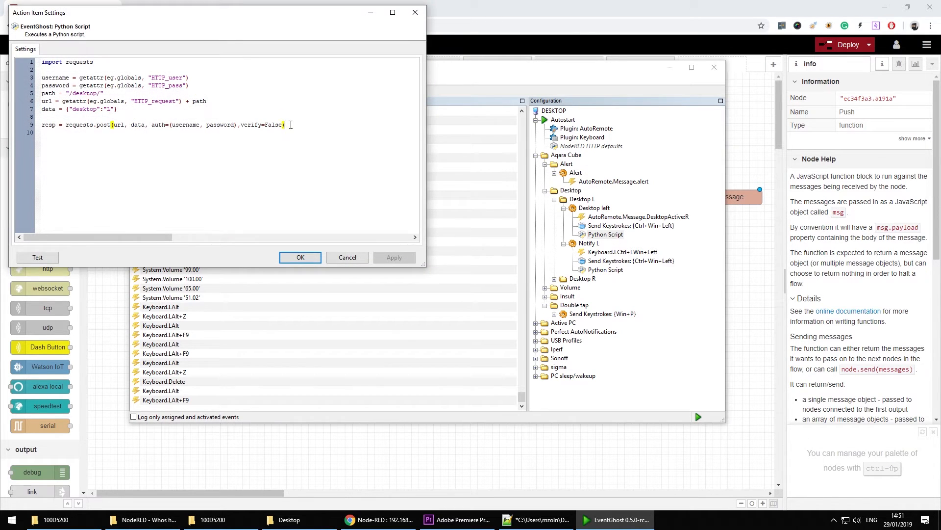
{"action": "key", "text": "ctrl+a"}
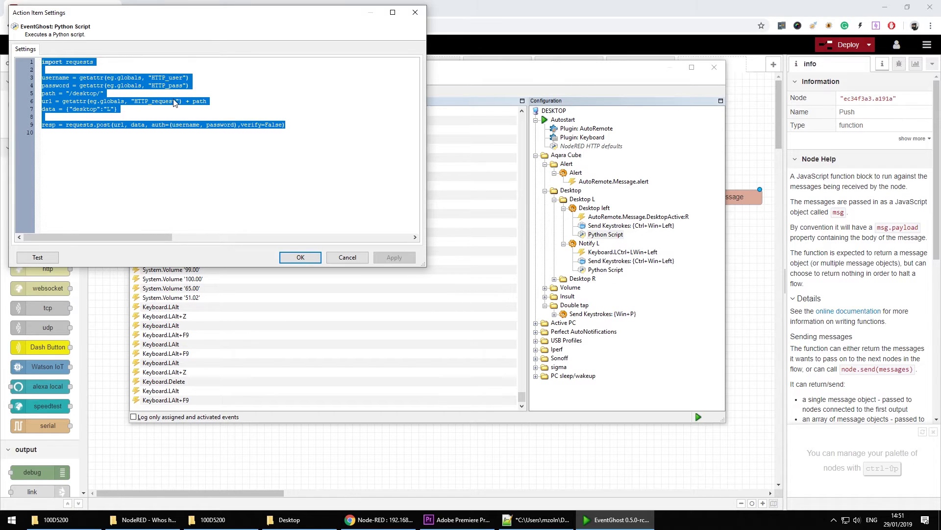
{"action": "left_click", "coordinate": [114, 113]}
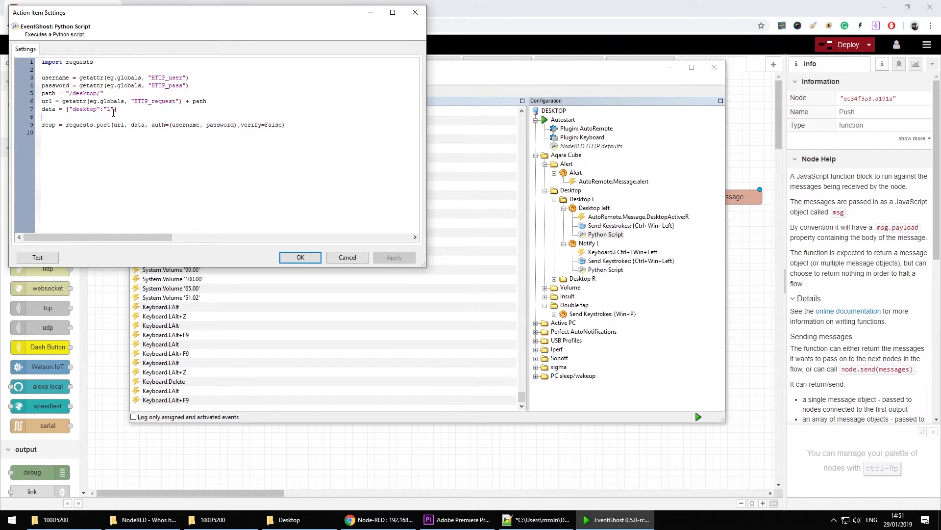
{"action": "double_click", "coordinate": [108, 109]}
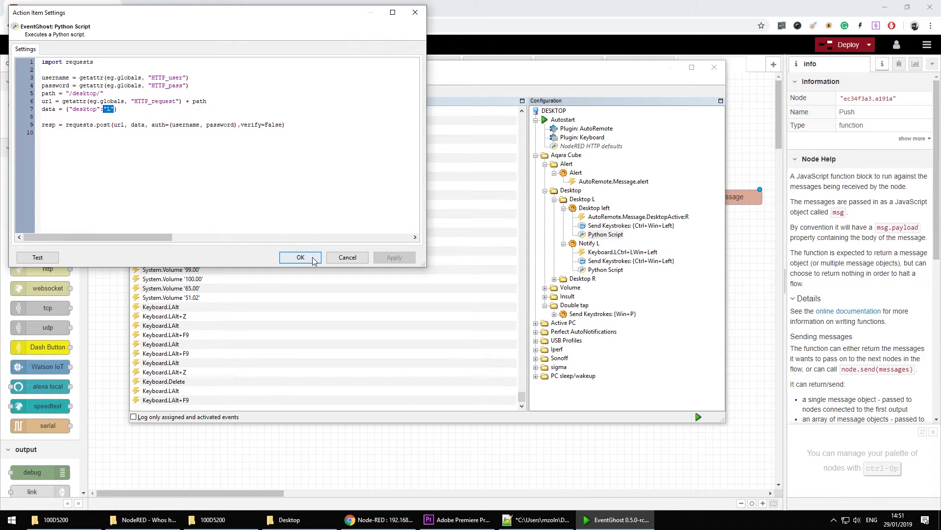
{"action": "left_click", "coordinate": [300, 257]}
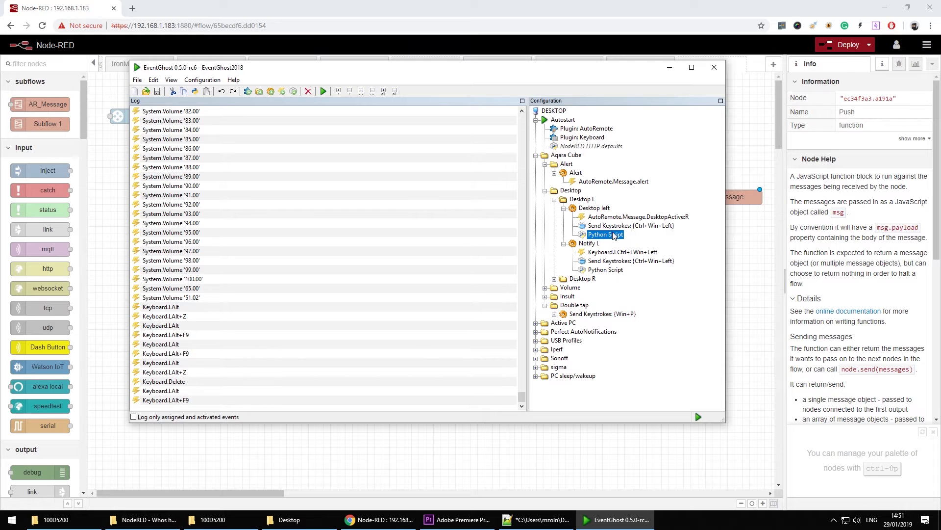
Step: Inspect the Desktop left macro and Notify L's keyboard trigger and Send Keystrokes action
{"action": "left_click", "coordinate": [594, 208]}
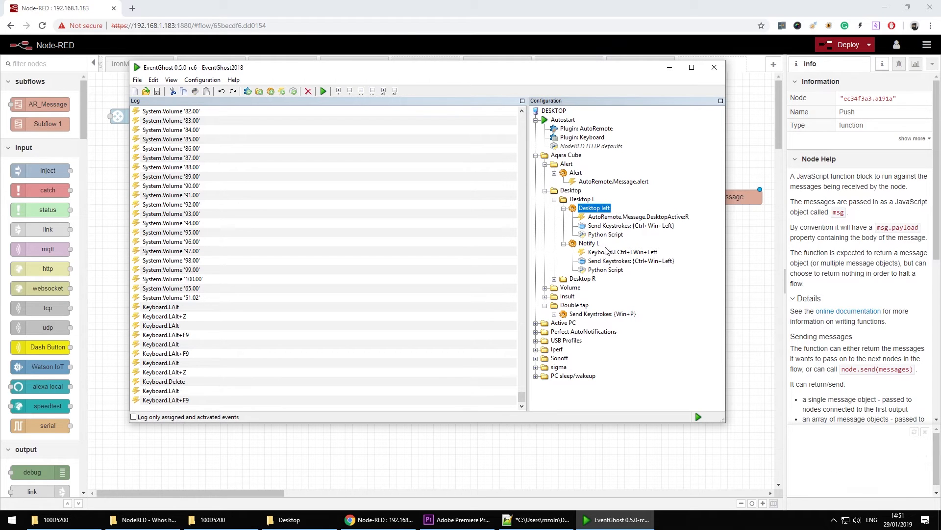
{"action": "left_click", "coordinate": [623, 252]}
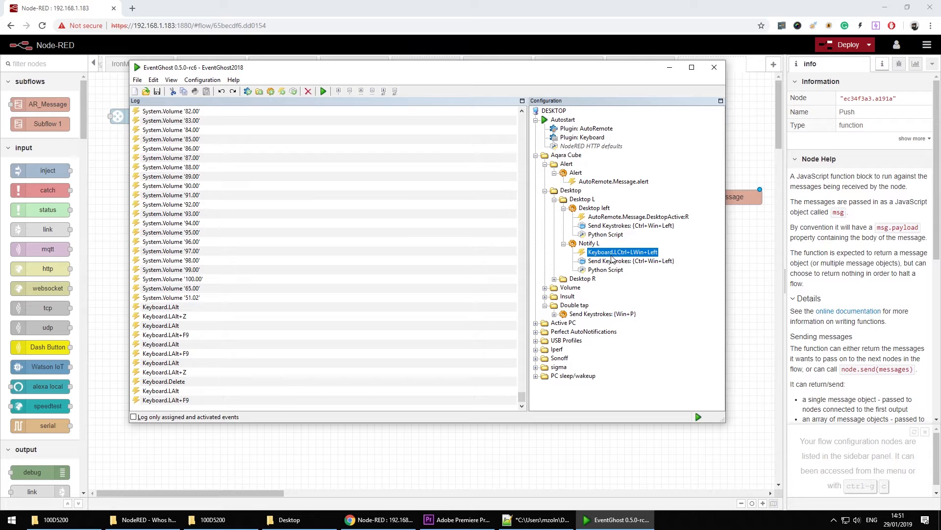
{"action": "mouse_move", "coordinate": [630, 258]}
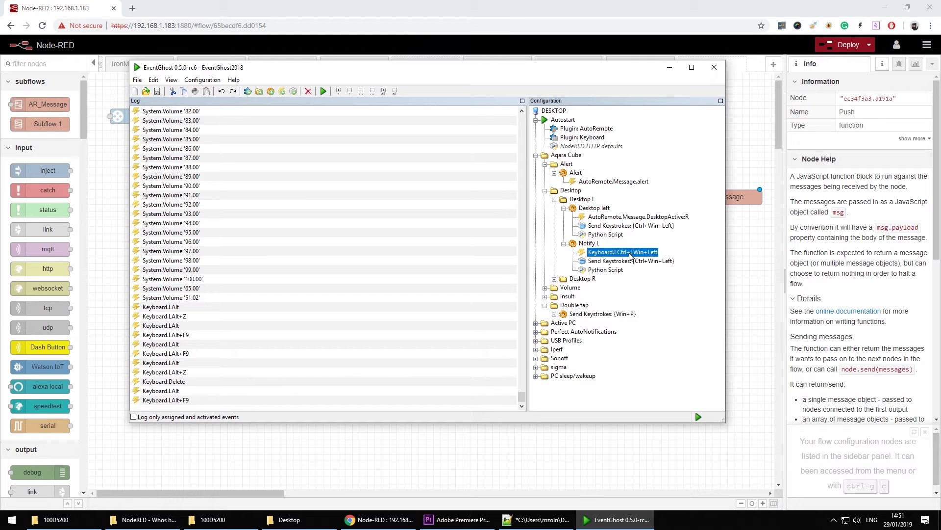
{"action": "left_click", "coordinate": [631, 261]}
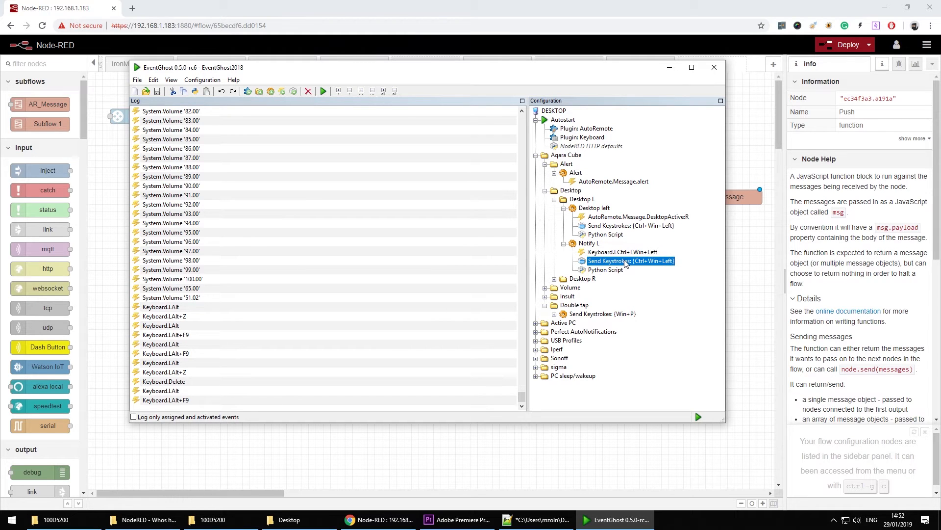
{"action": "left_click", "coordinate": [623, 252]}
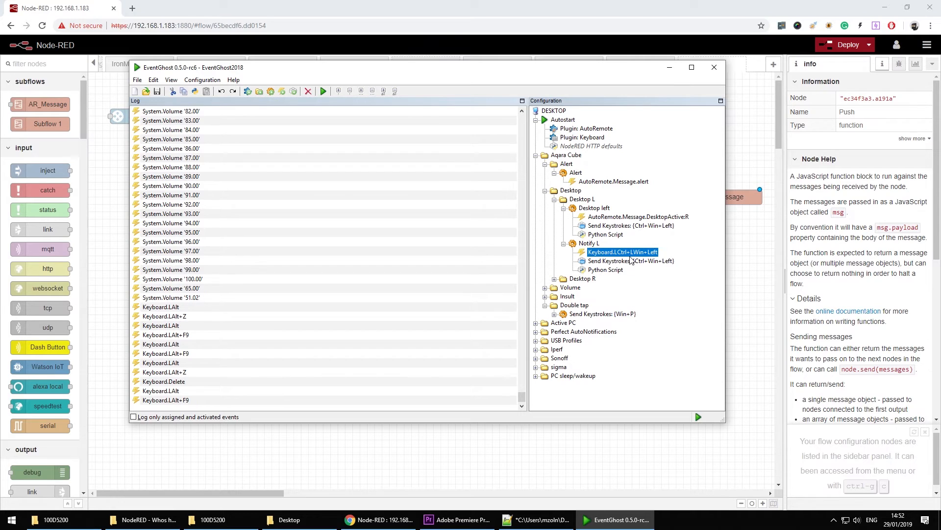
{"action": "mouse_move", "coordinate": [643, 272]}
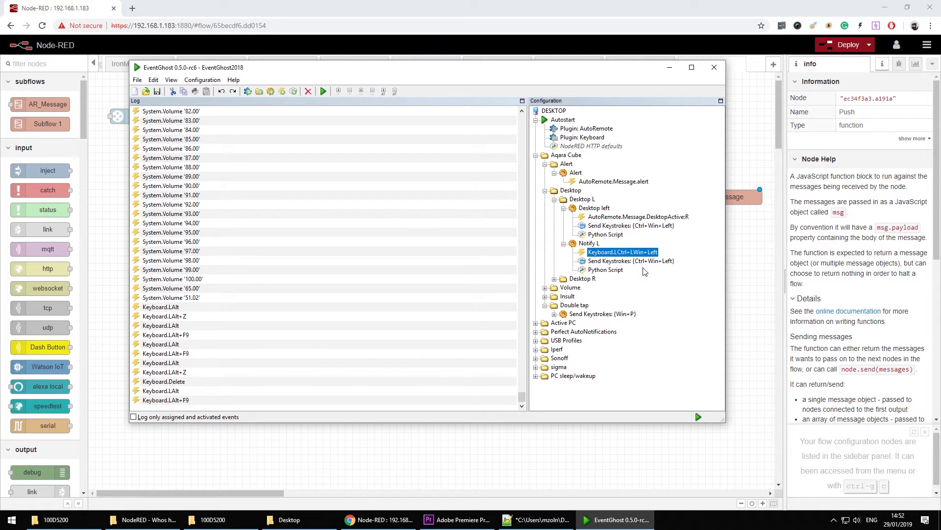
{"action": "mouse_move", "coordinate": [653, 269]}
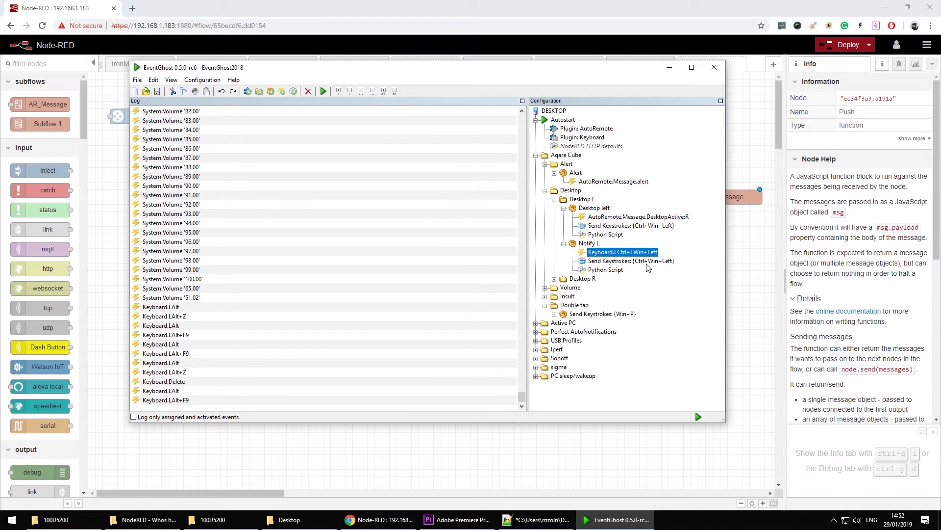
{"action": "left_click", "coordinate": [629, 261]}
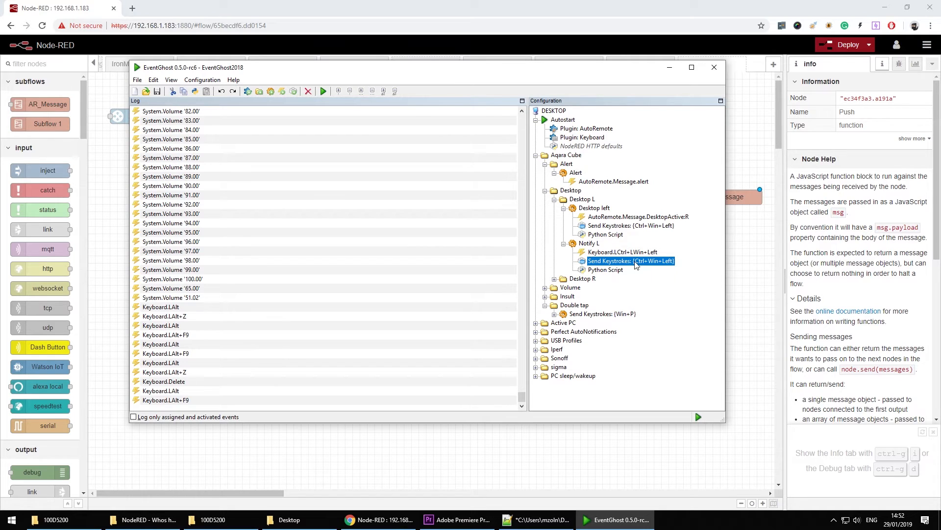
Step: Inspect the DesktopActive:R trigger of Desktop left, then return to the Node-RED flow
{"action": "left_click", "coordinate": [638, 215]}
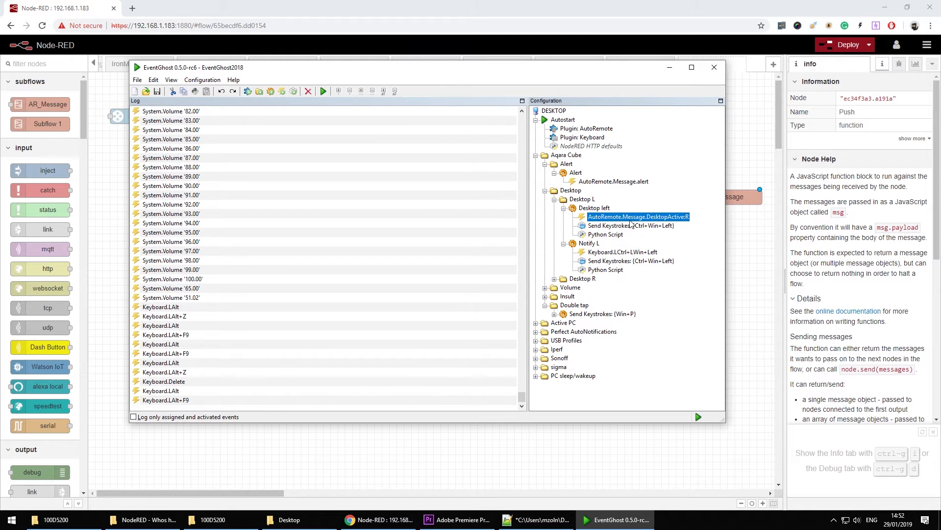
{"action": "mouse_move", "coordinate": [610, 227]}
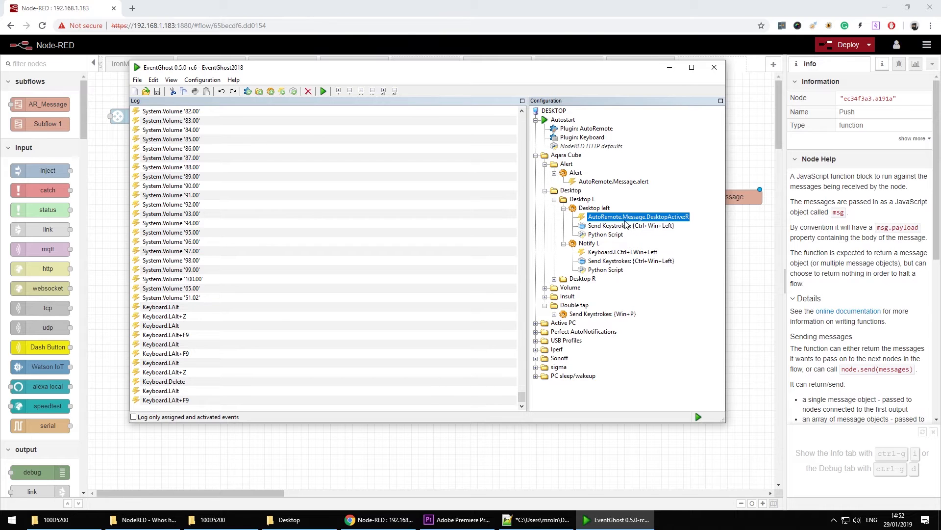
{"action": "mouse_move", "coordinate": [620, 222]}
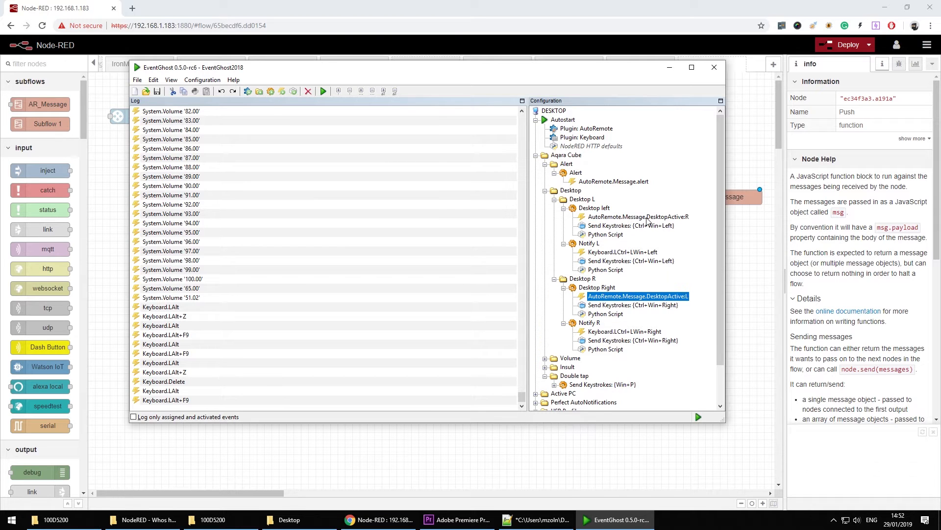
{"action": "left_click", "coordinate": [637, 215]}
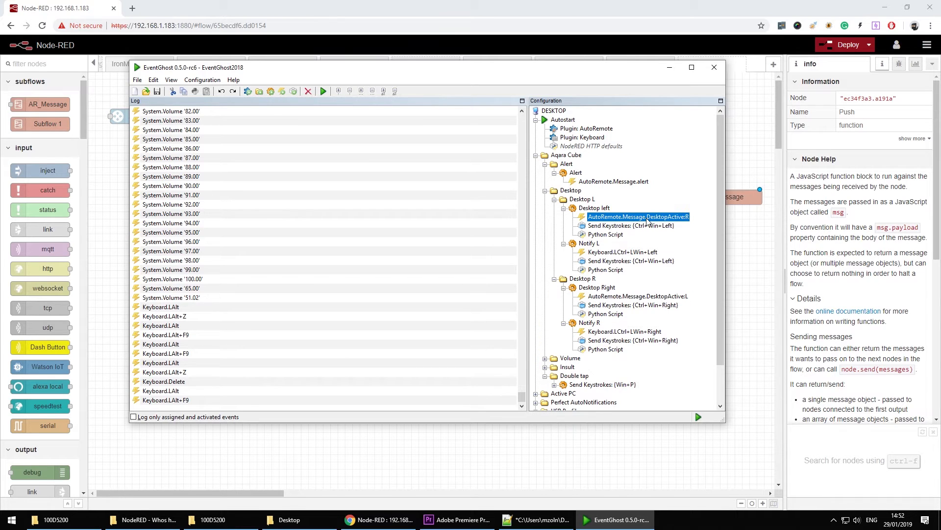
{"action": "left_click", "coordinate": [594, 208]}
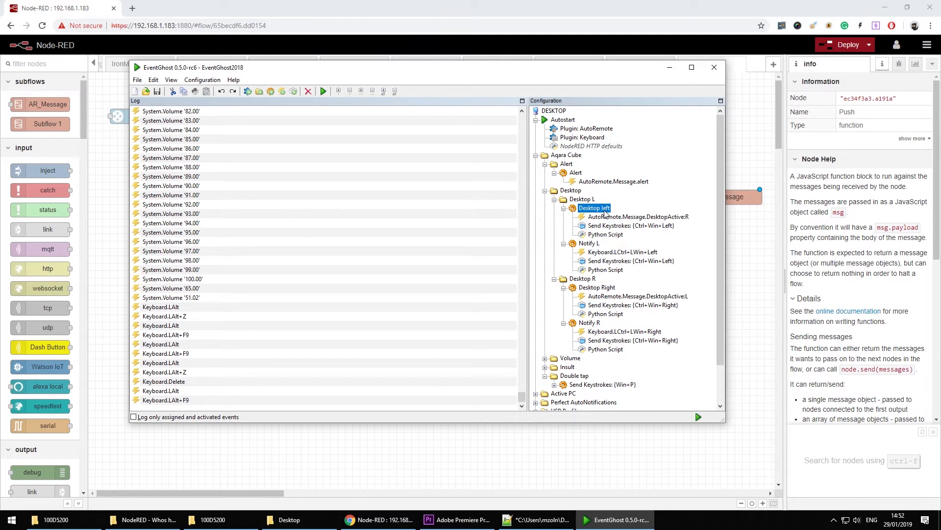
{"action": "mouse_move", "coordinate": [623, 235]}
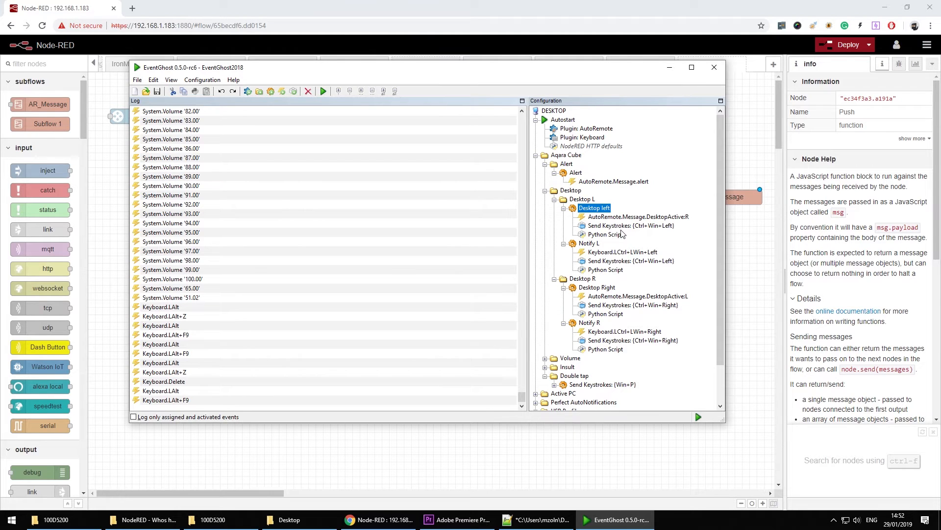
{"action": "mouse_move", "coordinate": [670, 235]}
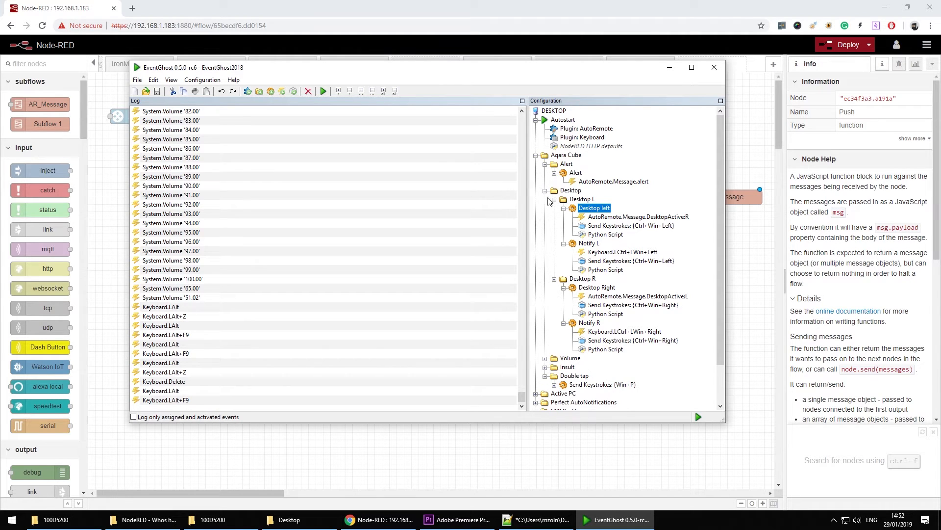
{"action": "left_click", "coordinate": [544, 191]}
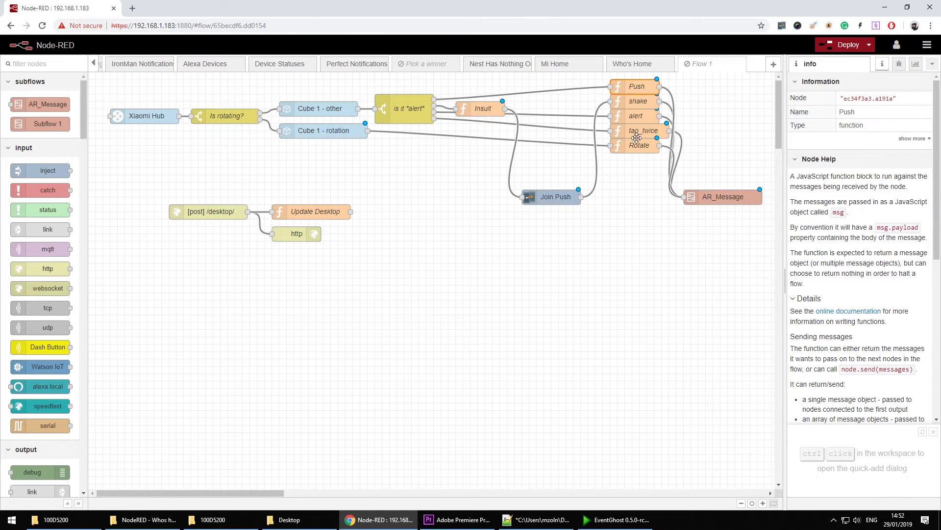
Step: View the Rotate function's volup/voldown code and set the commented range value on line 2 to -1
{"action": "left_click", "coordinate": [638, 145]}
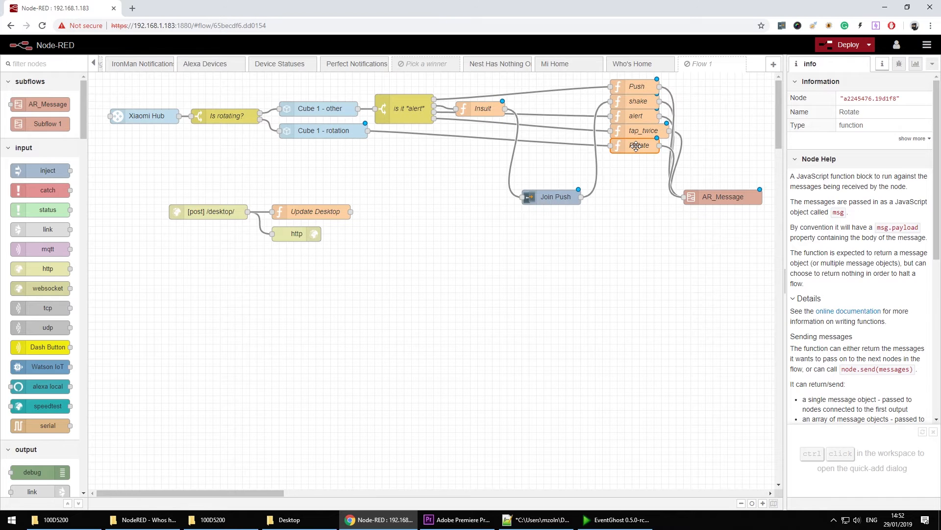
{"action": "double_click", "coordinate": [634, 145]}
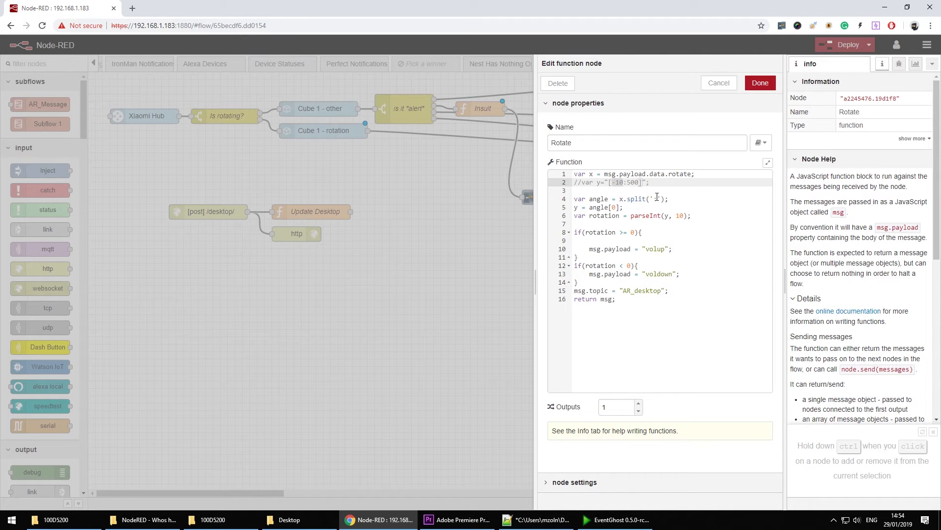
{"action": "left_click", "coordinate": [656, 199]}
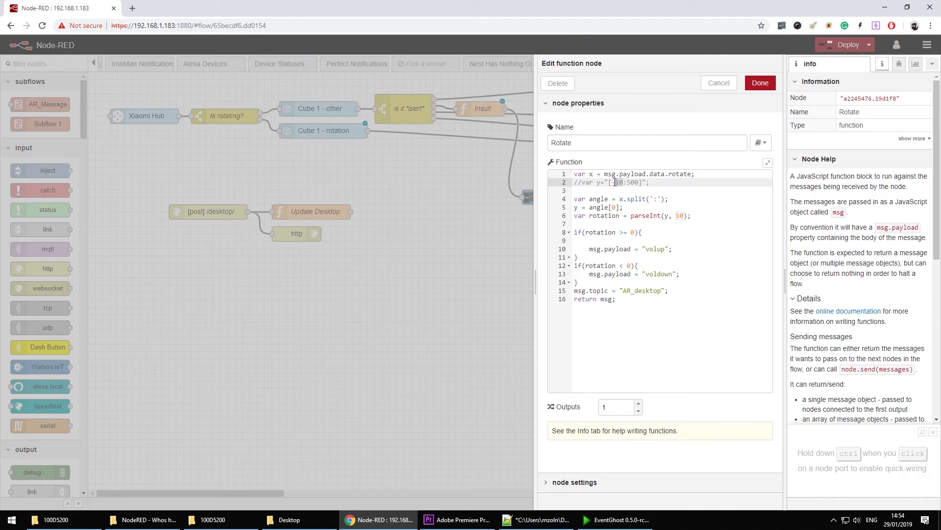
{"action": "type", "text": "-1"}
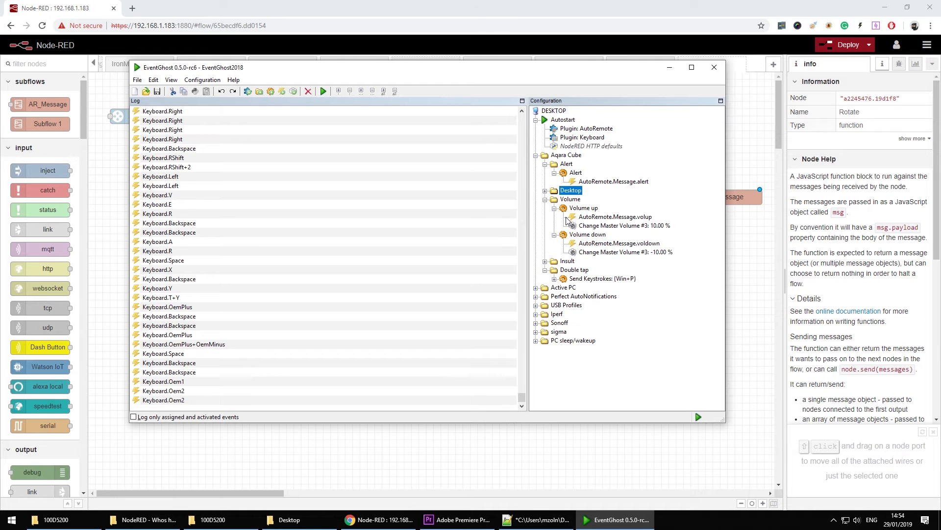
Step: Pick out the Volume down macro's Change Master Volume -10% action in EventGhost
{"action": "left_click", "coordinate": [623, 226]}
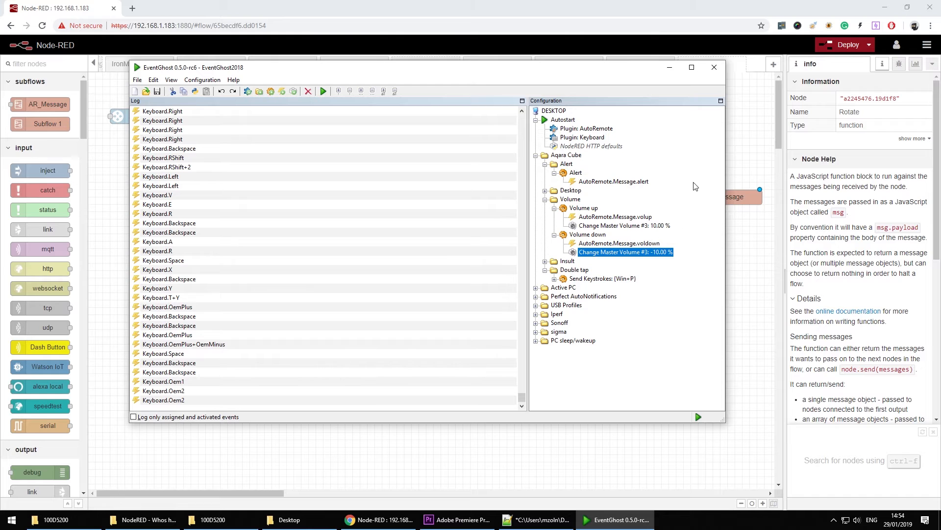
{"action": "mouse_move", "coordinate": [591, 164]}
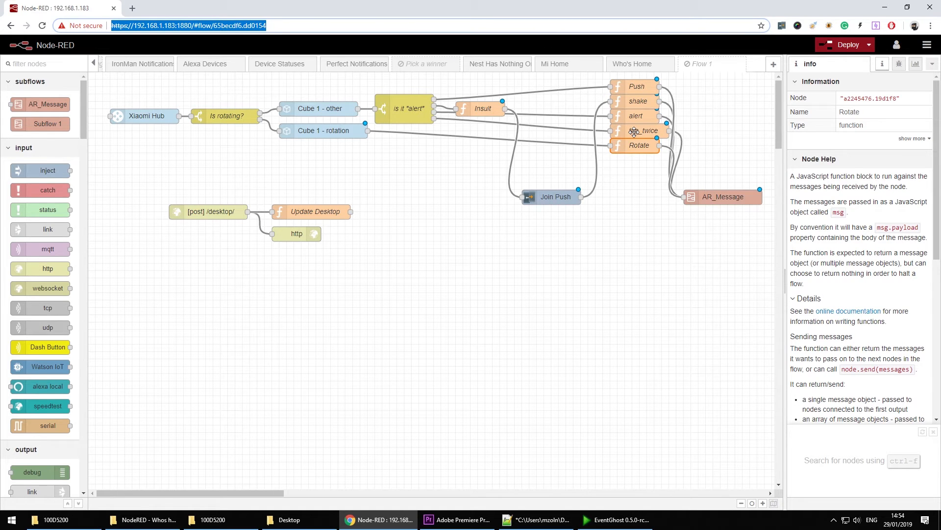
Step: View the tap_twice function's code with topic AR_desktop and its tap_twice payload value
{"action": "double_click", "coordinate": [639, 131]}
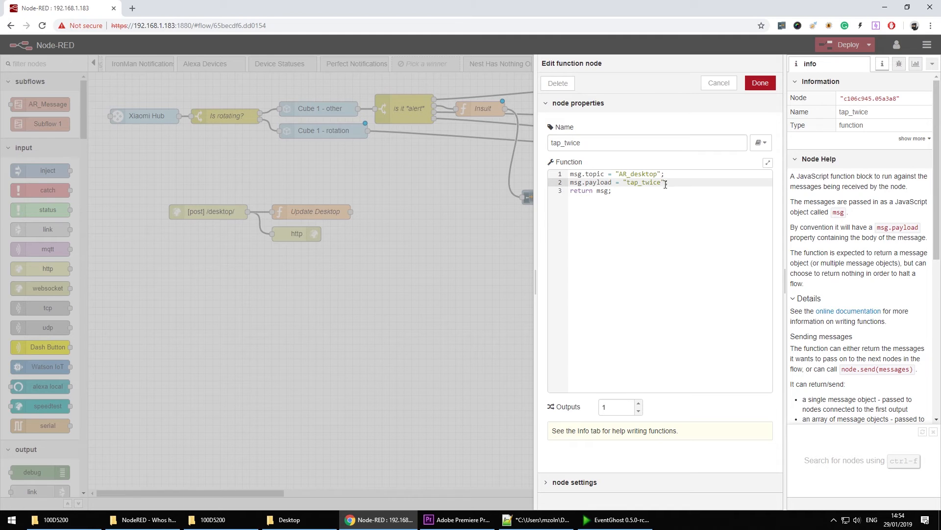
{"action": "double_click", "coordinate": [643, 182]}
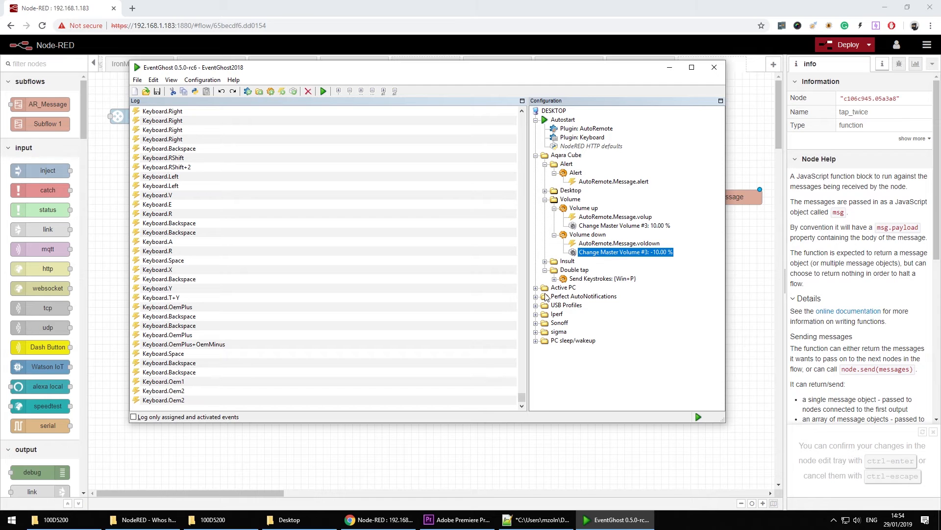
Step: Expand the Double tap macro and inspect its 0.5 s wait and 1750,330 cursor move actions
{"action": "left_click", "coordinate": [10, 519]}
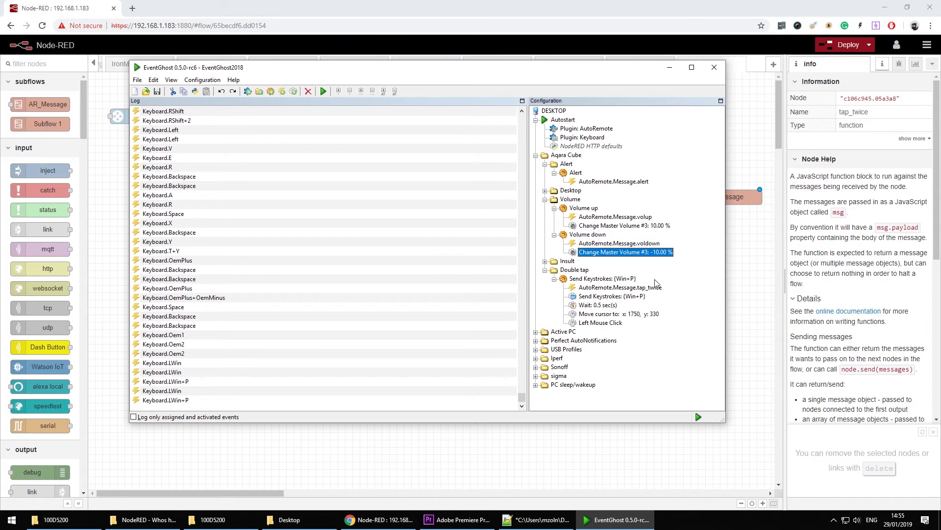
{"action": "left_click", "coordinate": [597, 305]}
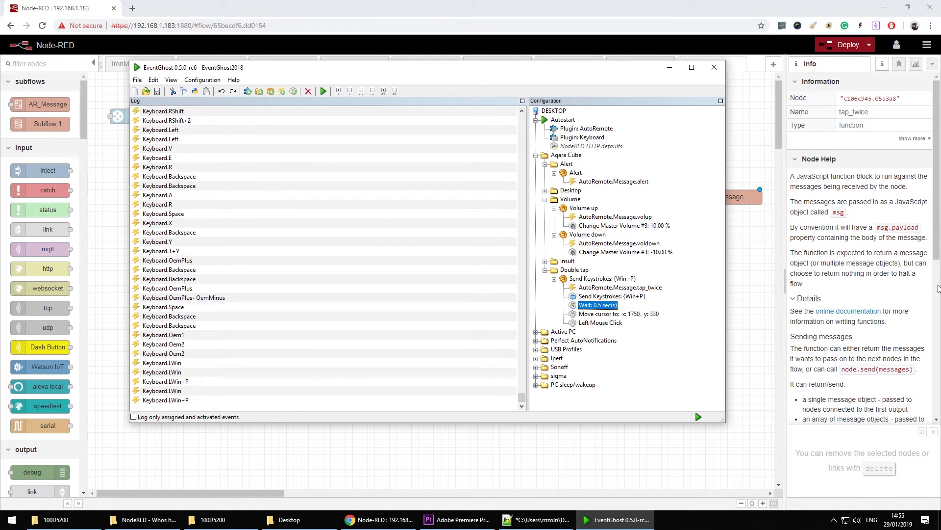
{"action": "left_click", "coordinate": [618, 314]}
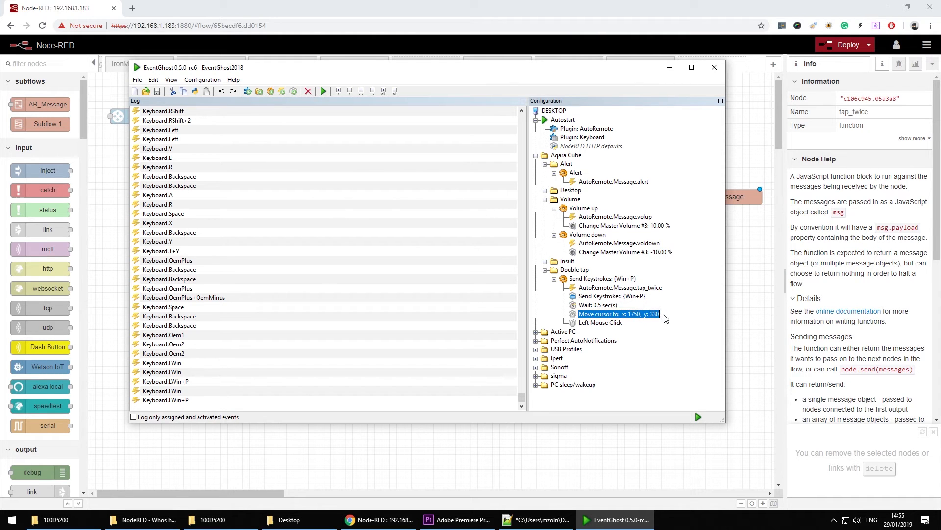
{"action": "mouse_move", "coordinate": [899, 186]}
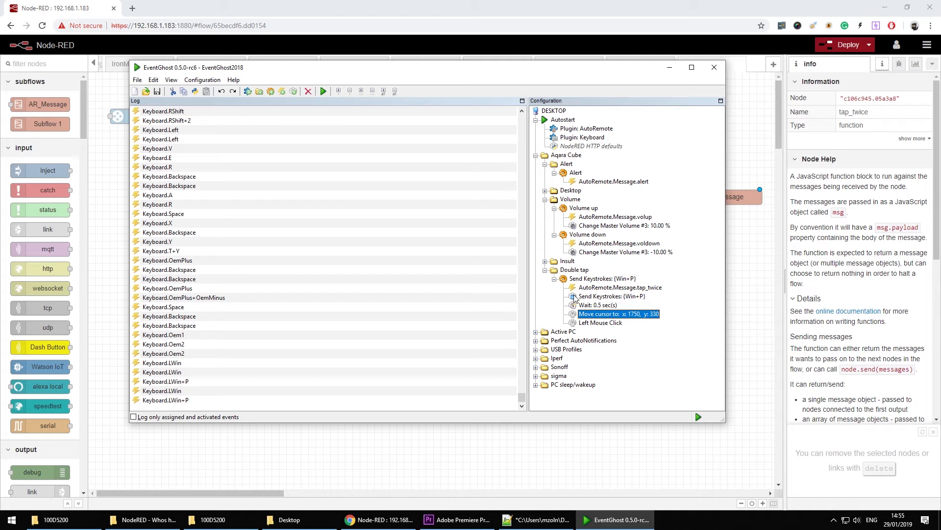
{"action": "mouse_move", "coordinate": [483, 17]}
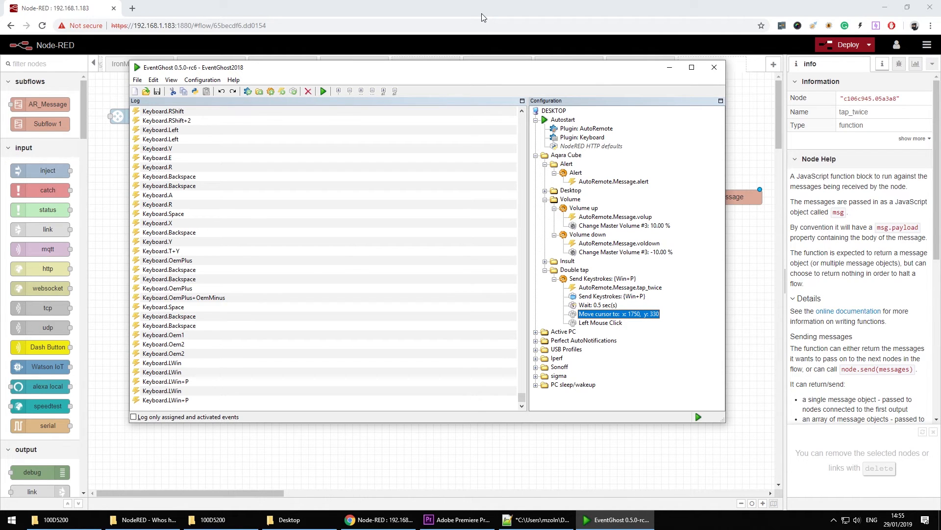
{"action": "left_click", "coordinate": [378, 519]}
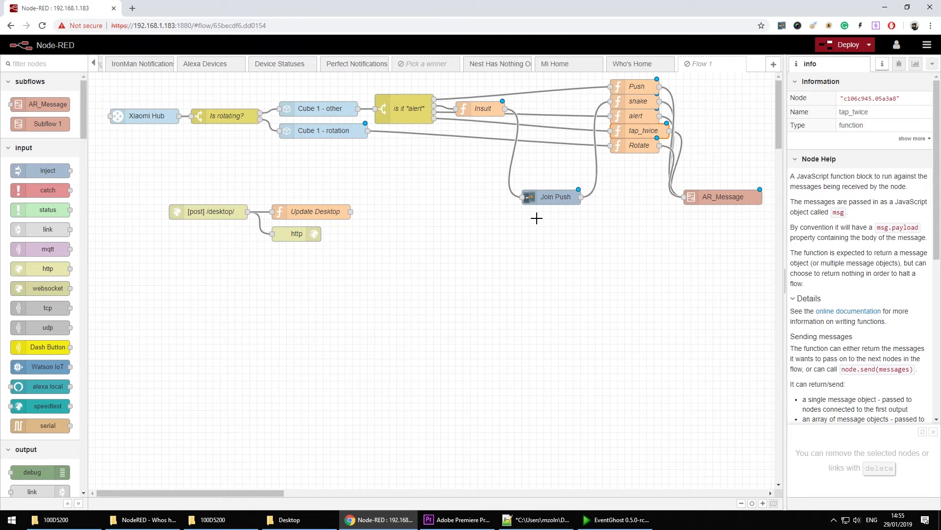
{"action": "mouse_move", "coordinate": [472, 108]}
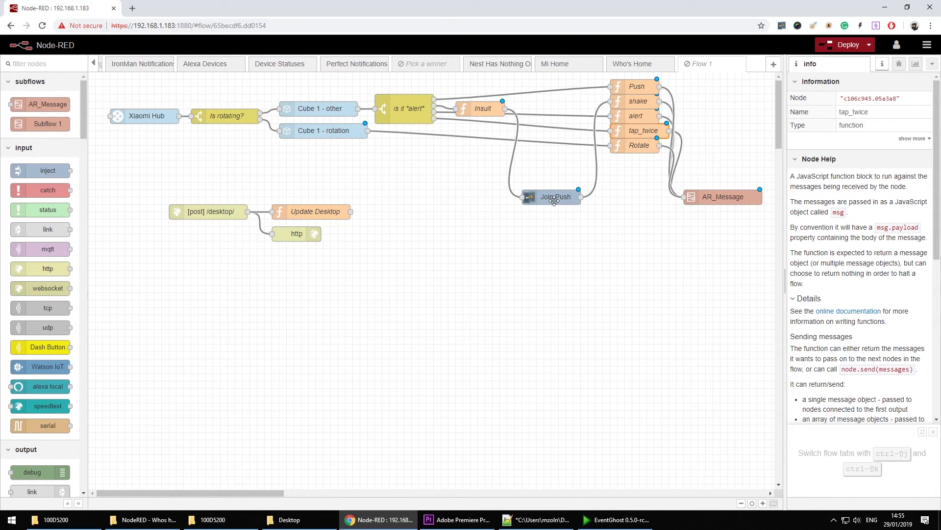
{"action": "left_click", "coordinate": [484, 108]}
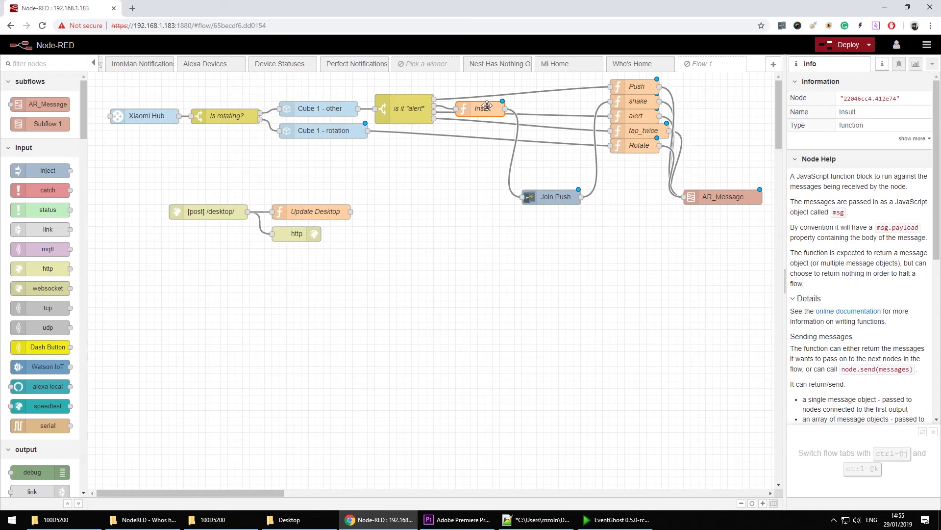
{"action": "double_click", "coordinate": [484, 108]}
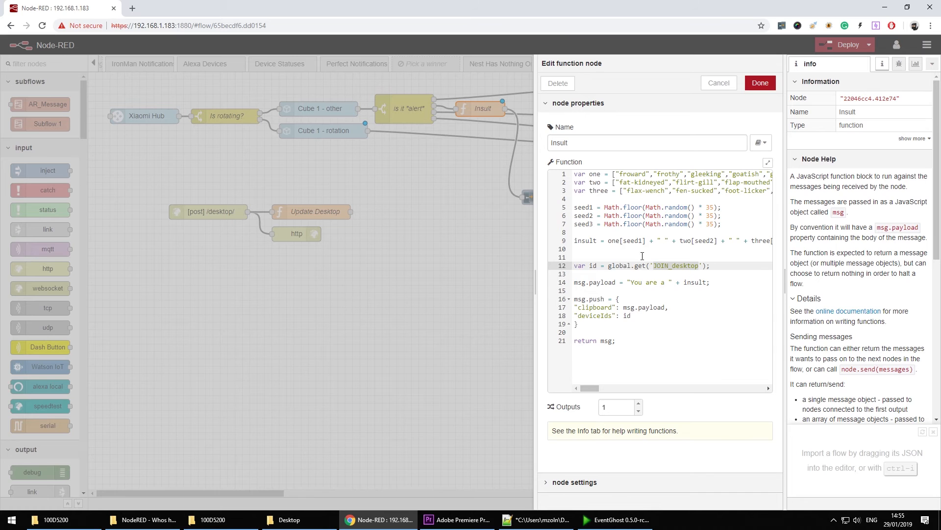
{"action": "mouse_move", "coordinate": [589, 312]}
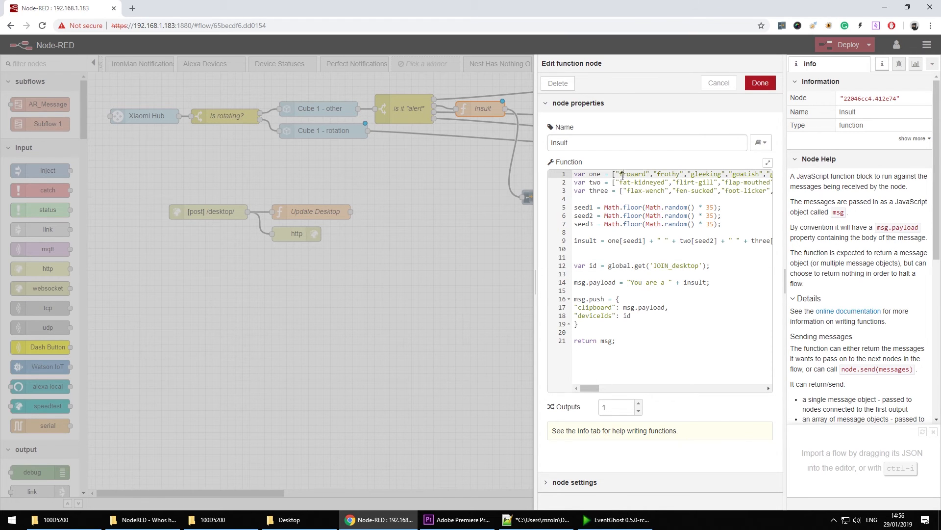
{"action": "double_click", "coordinate": [632, 174]}
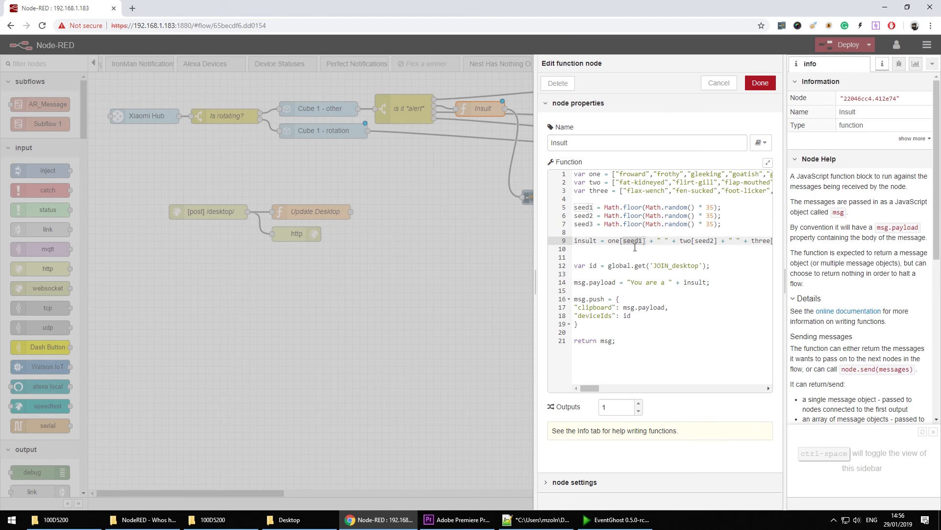
{"action": "mouse_move", "coordinate": [670, 247]}
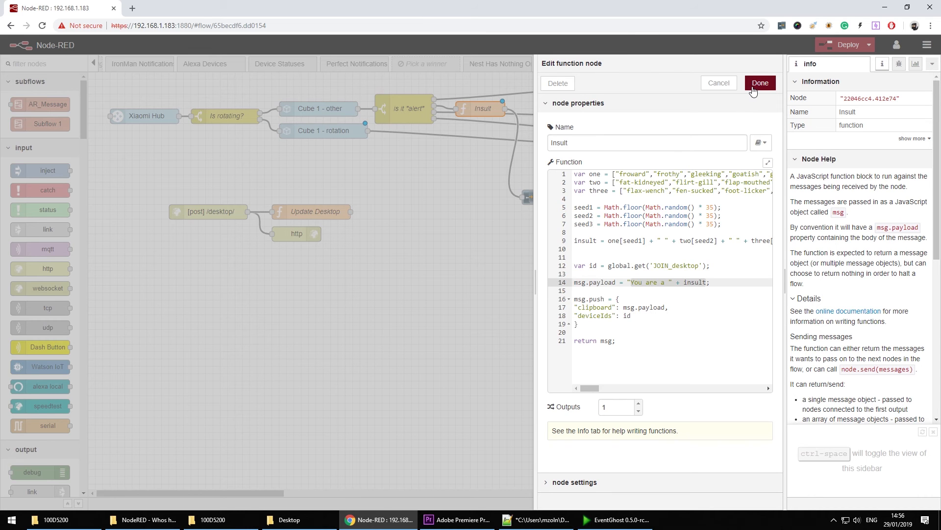
{"action": "mouse_move", "coordinate": [768, 111]}
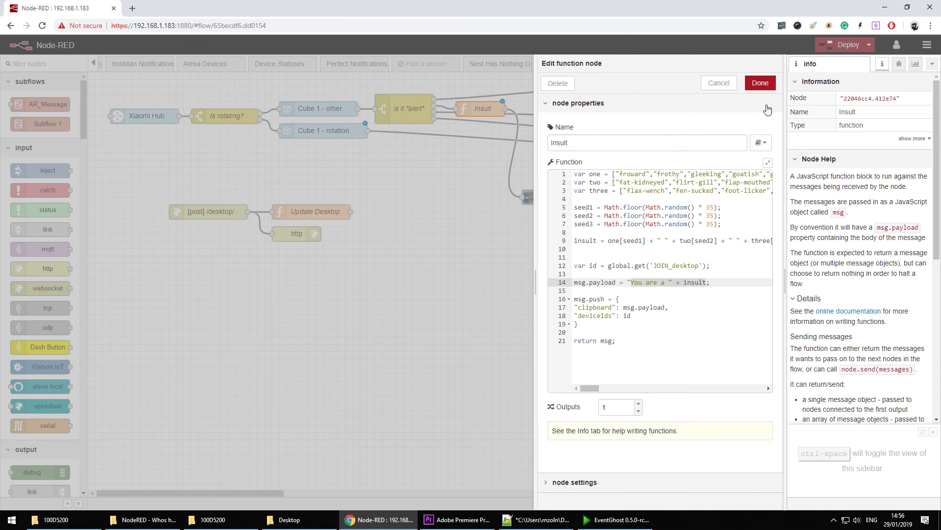
{"action": "left_click", "coordinate": [759, 83]}
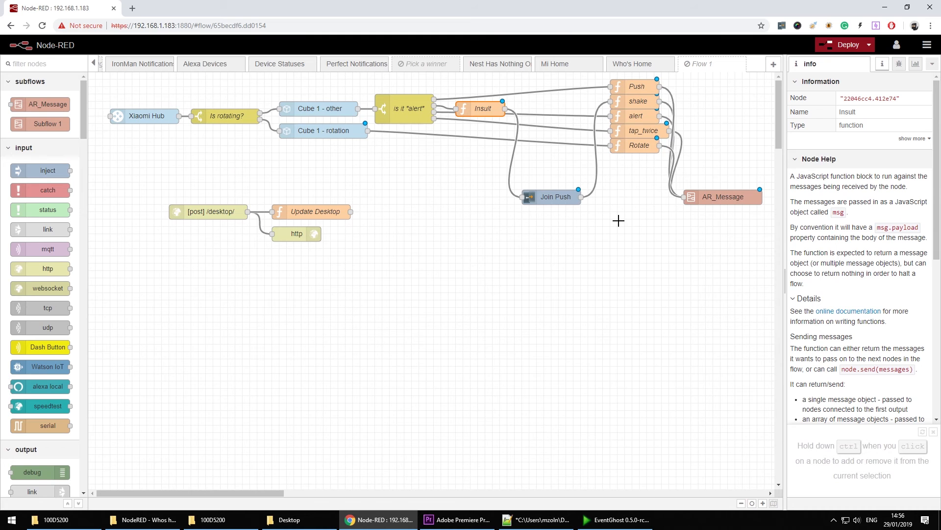
{"action": "mouse_move", "coordinate": [630, 101]}
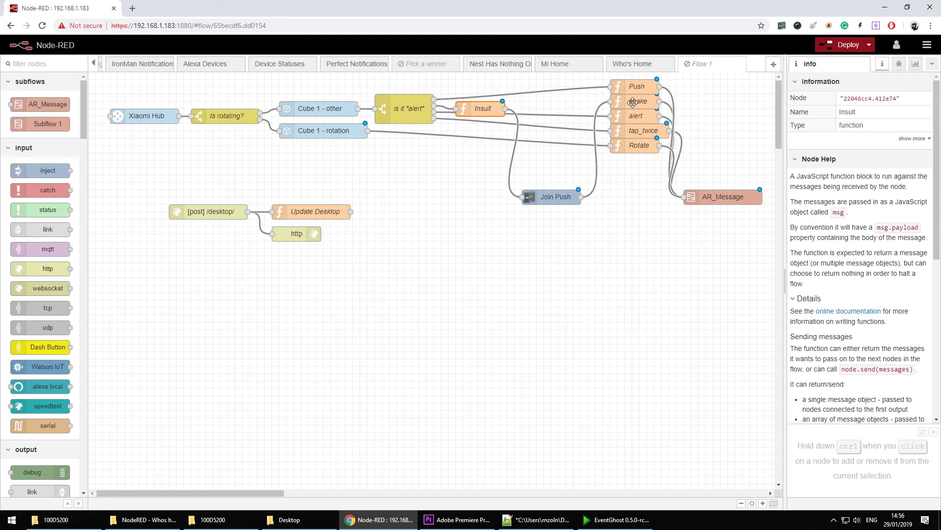
Step: Pick the shake node, then inspect the Insult macro's paste keystroke action in EventGhost
{"action": "double_click", "coordinate": [638, 101]}
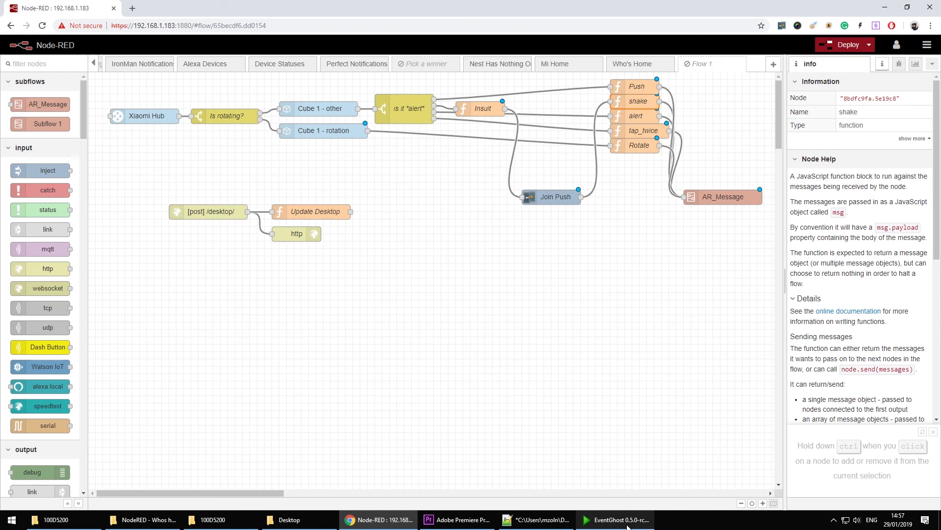
{"action": "left_click", "coordinate": [614, 520]}
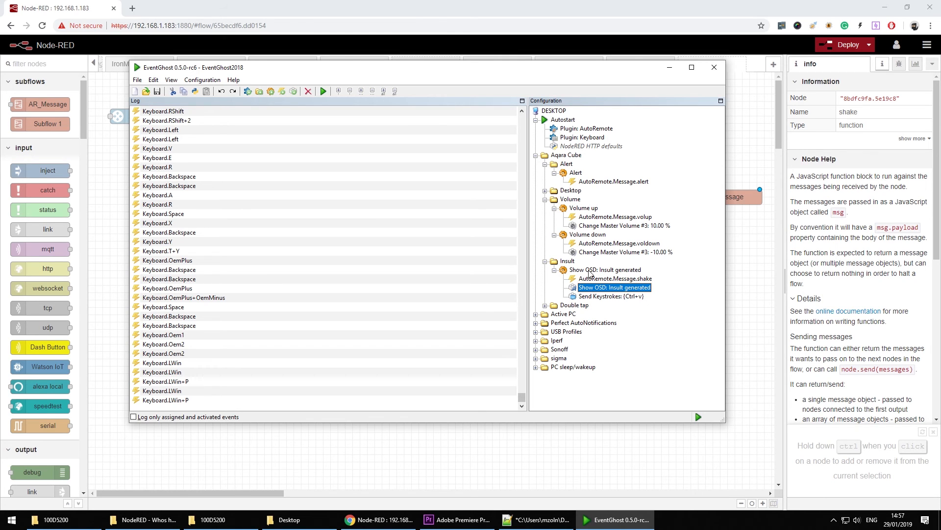
{"action": "left_click", "coordinate": [611, 296]}
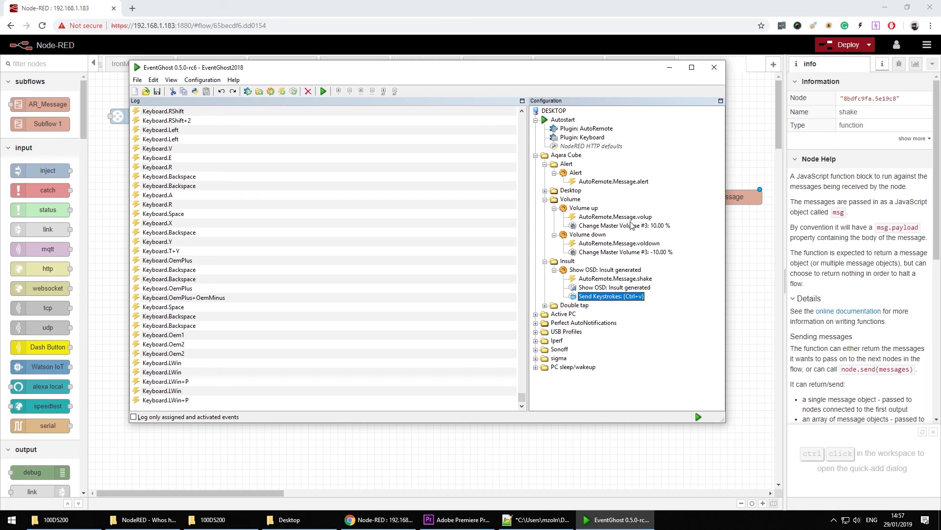
{"action": "mouse_move", "coordinate": [664, 311]}
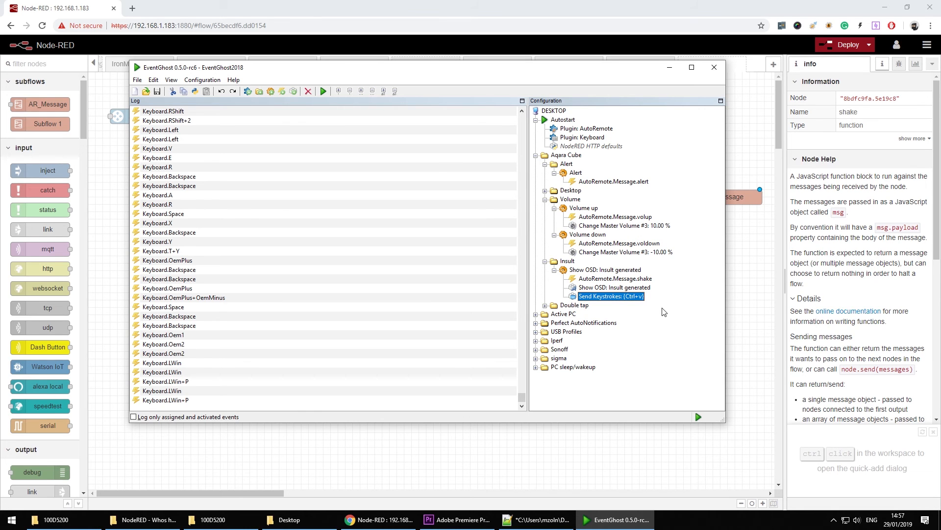